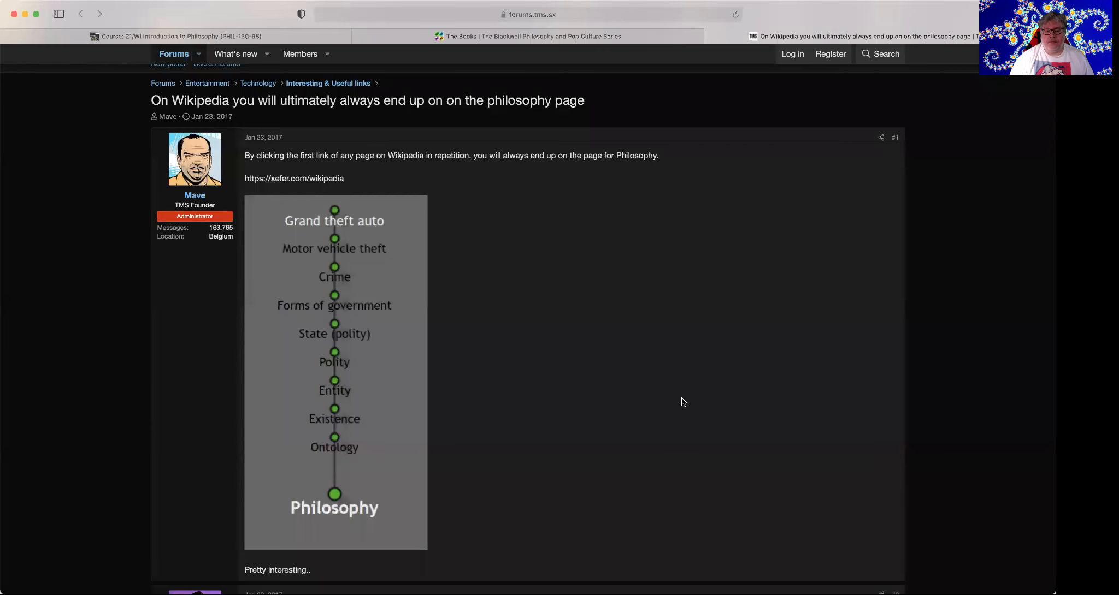
mouse_move(678, 393)
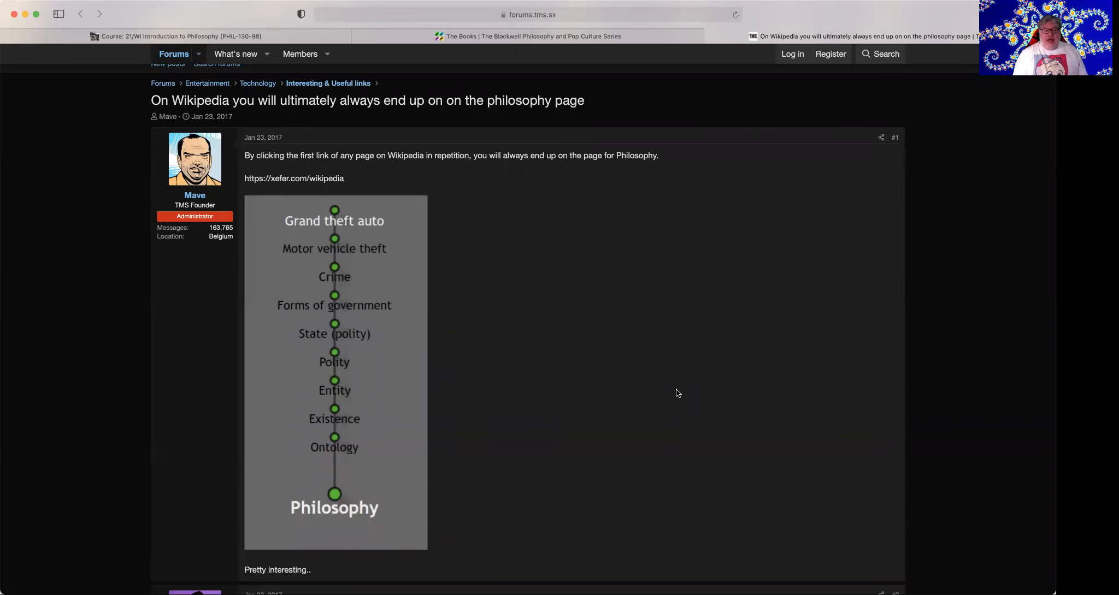
mouse_move(346, 249)
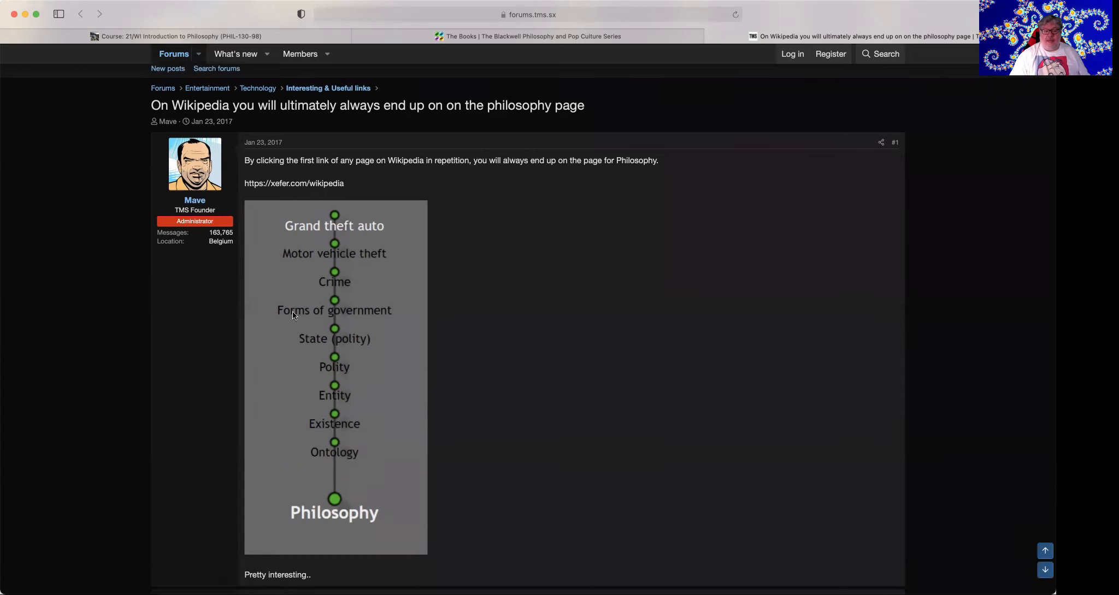
mouse_move(330, 226)
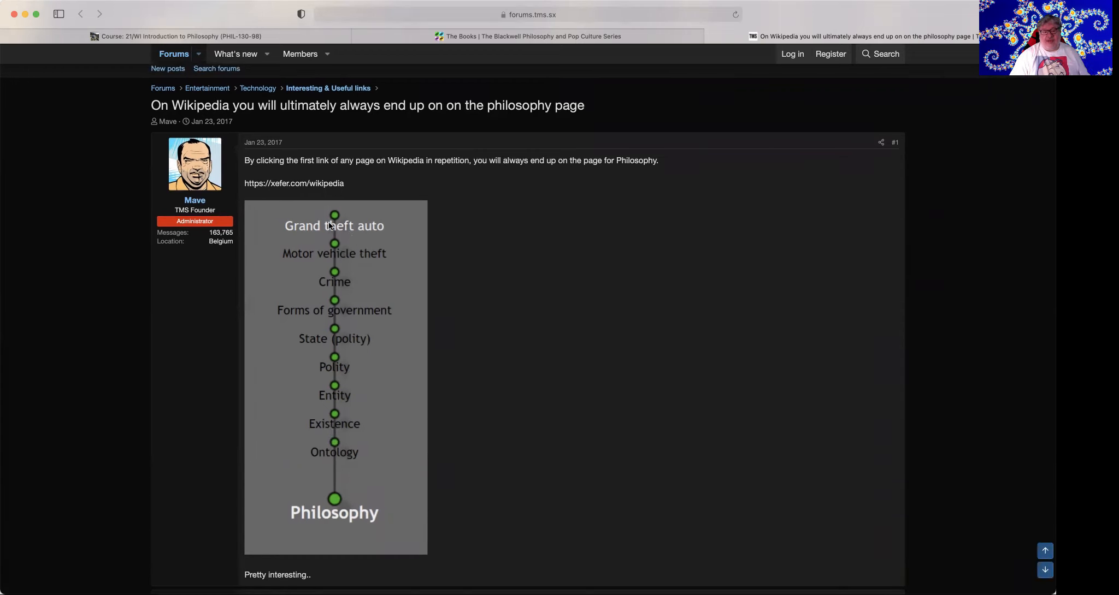
mouse_move(349, 284)
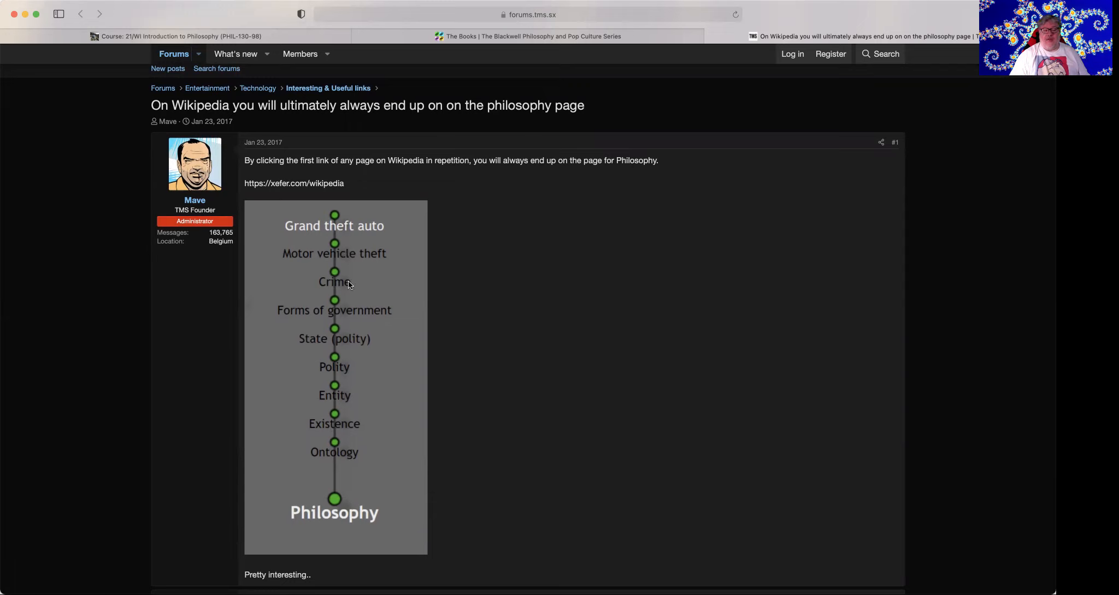
mouse_move(316, 315)
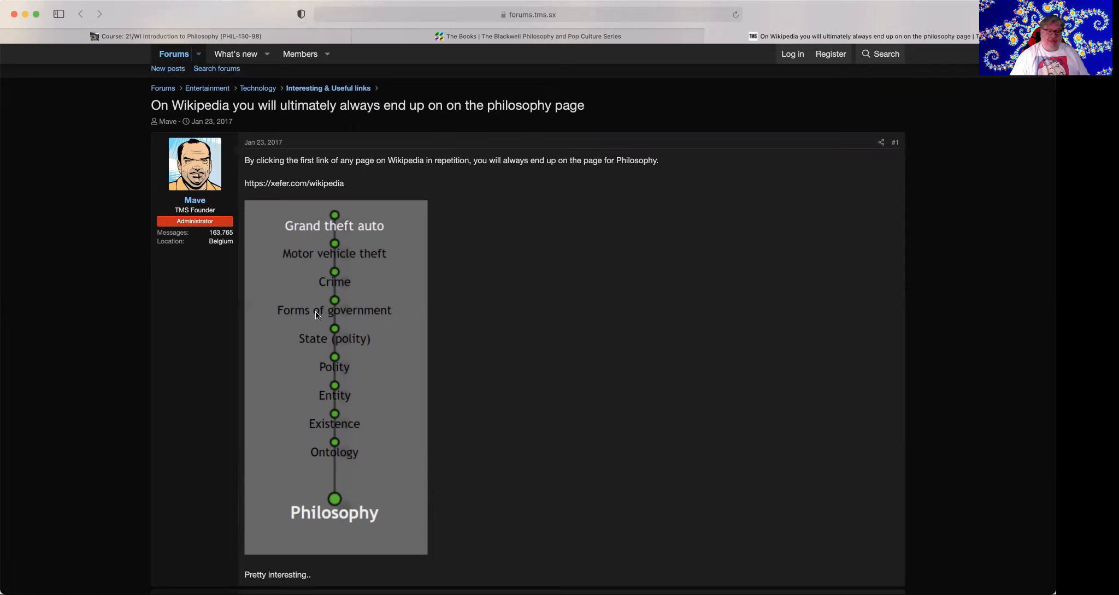
mouse_move(324, 367)
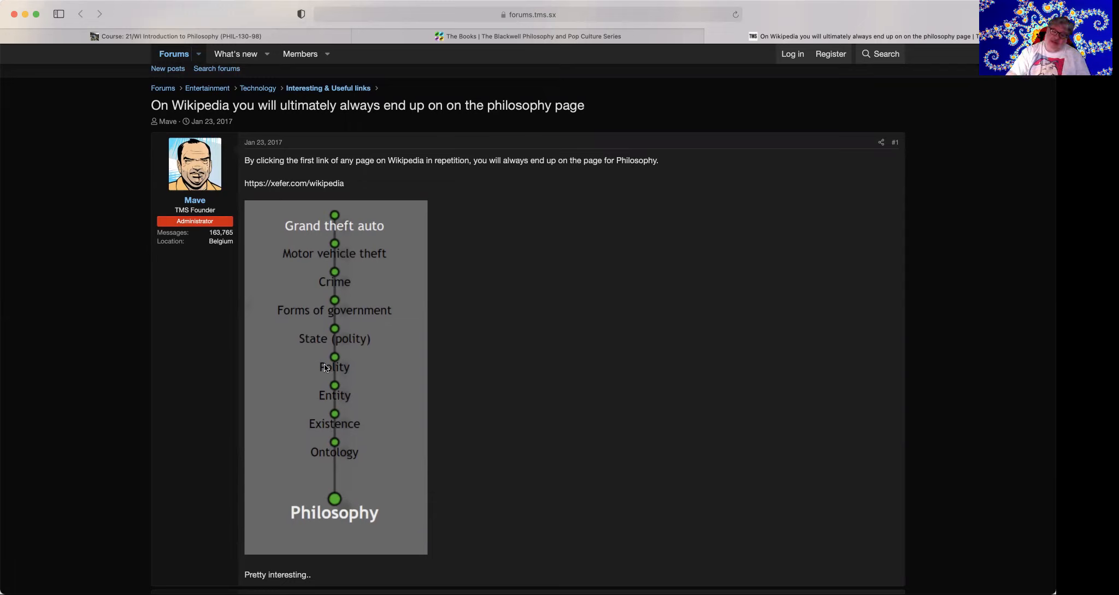
mouse_move(360, 407)
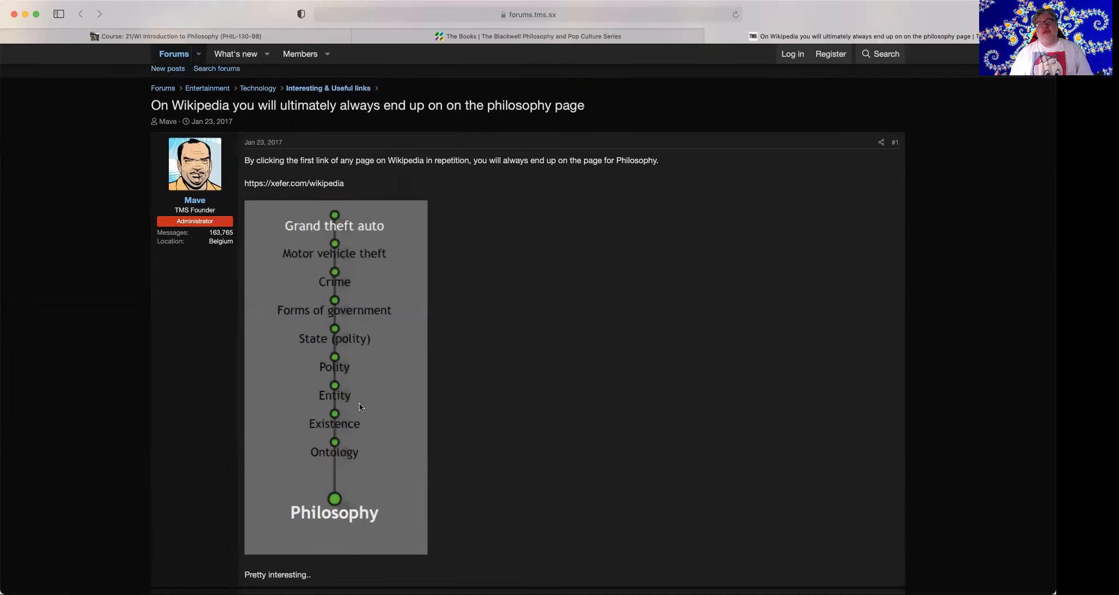
mouse_move(320, 379)
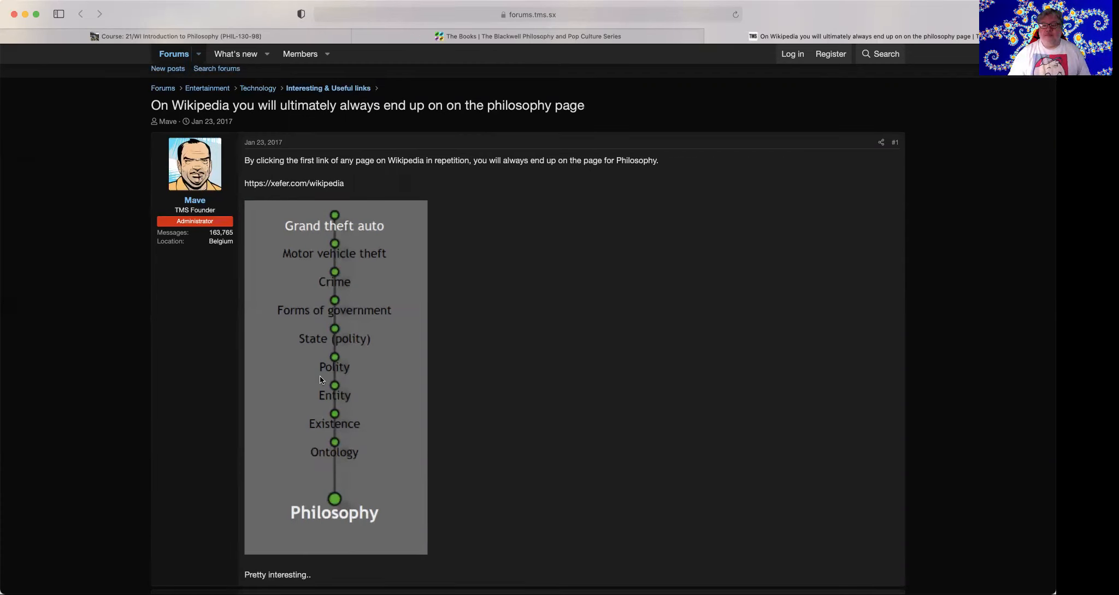
mouse_move(519, 365)
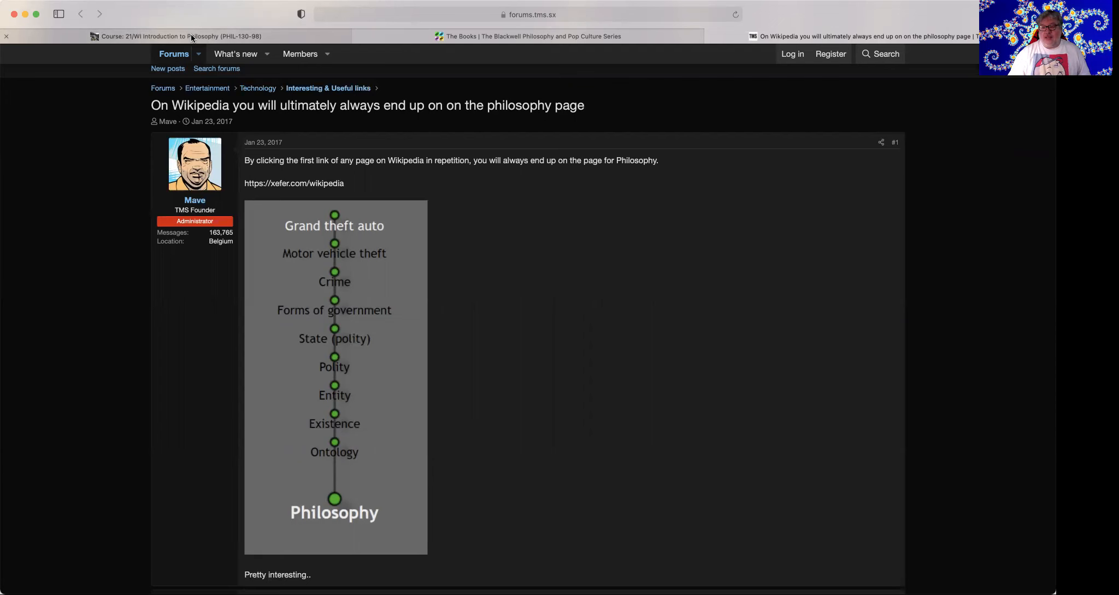
Step: Switch to the 21/WI Introduction to Philosophy course tab to view the Week 13 Readings Journal
click(175, 36)
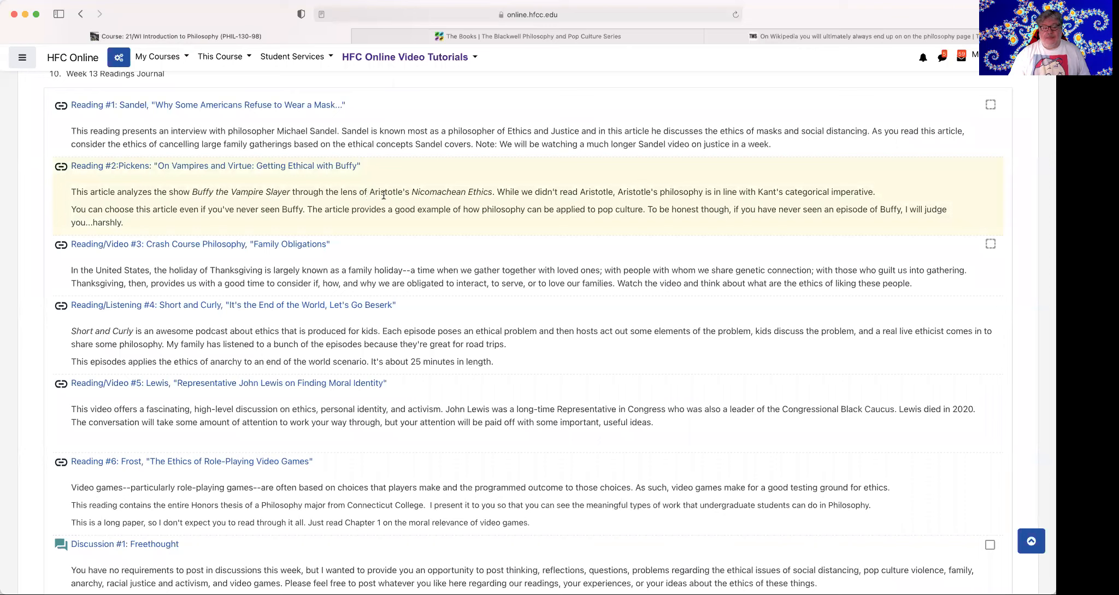
mouse_move(476, 176)
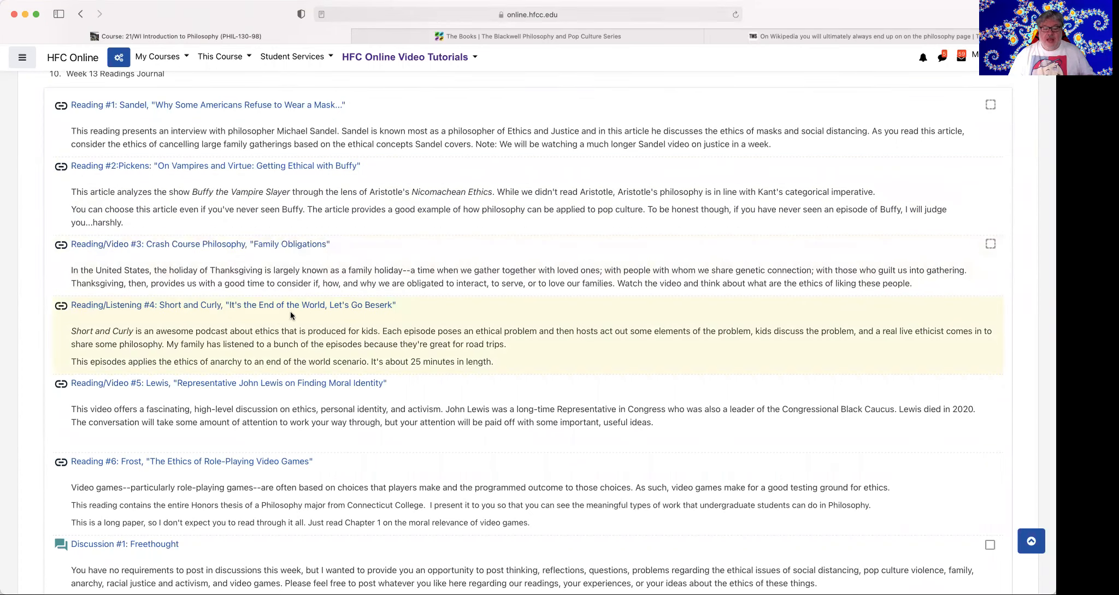
mouse_move(272, 371)
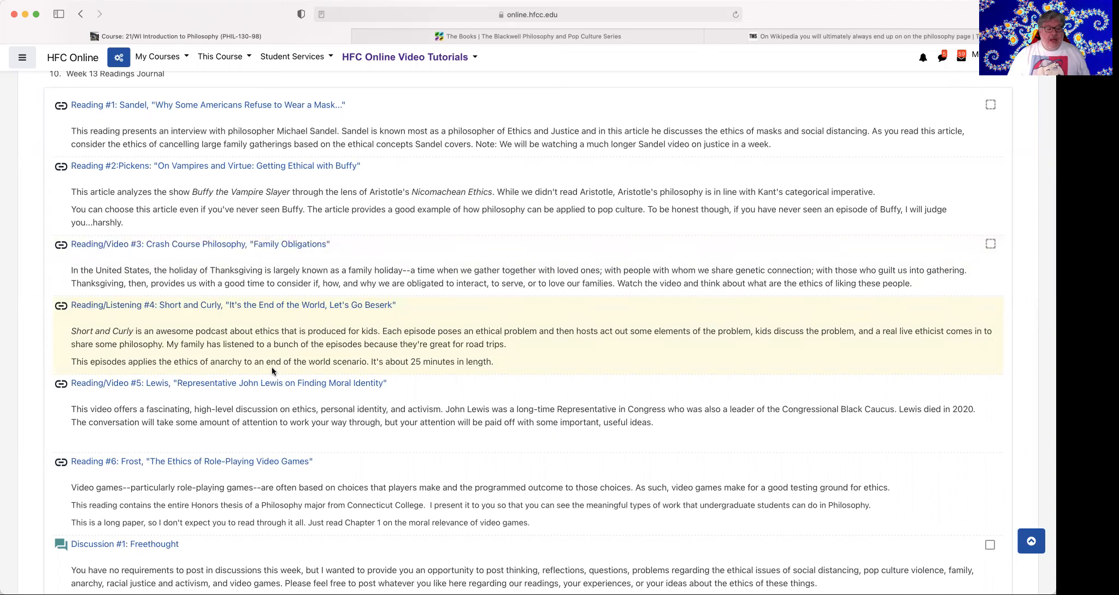
mouse_move(240, 392)
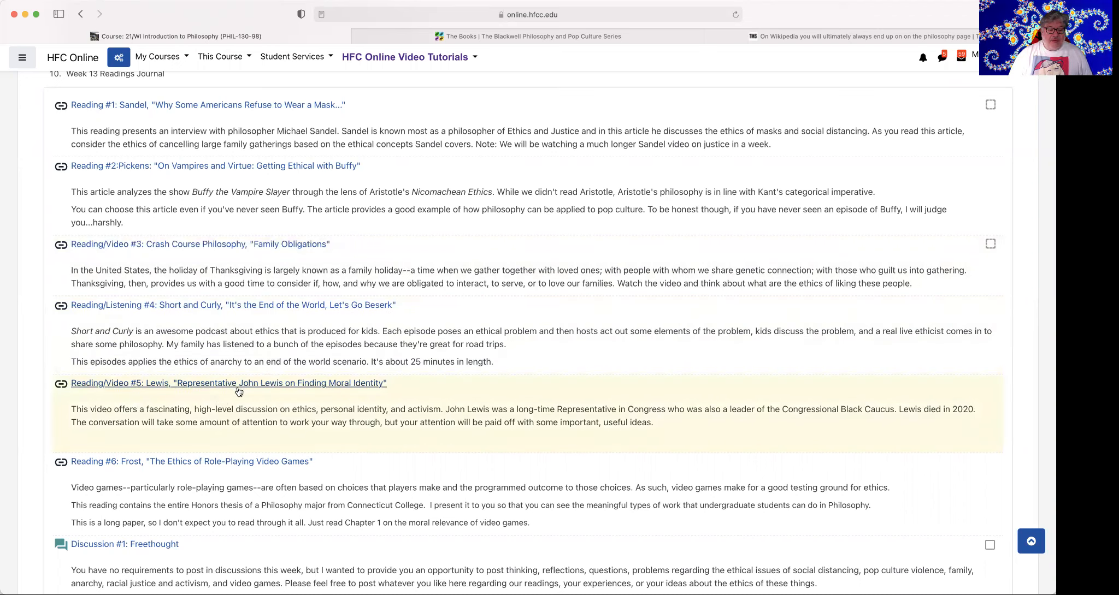
mouse_move(286, 401)
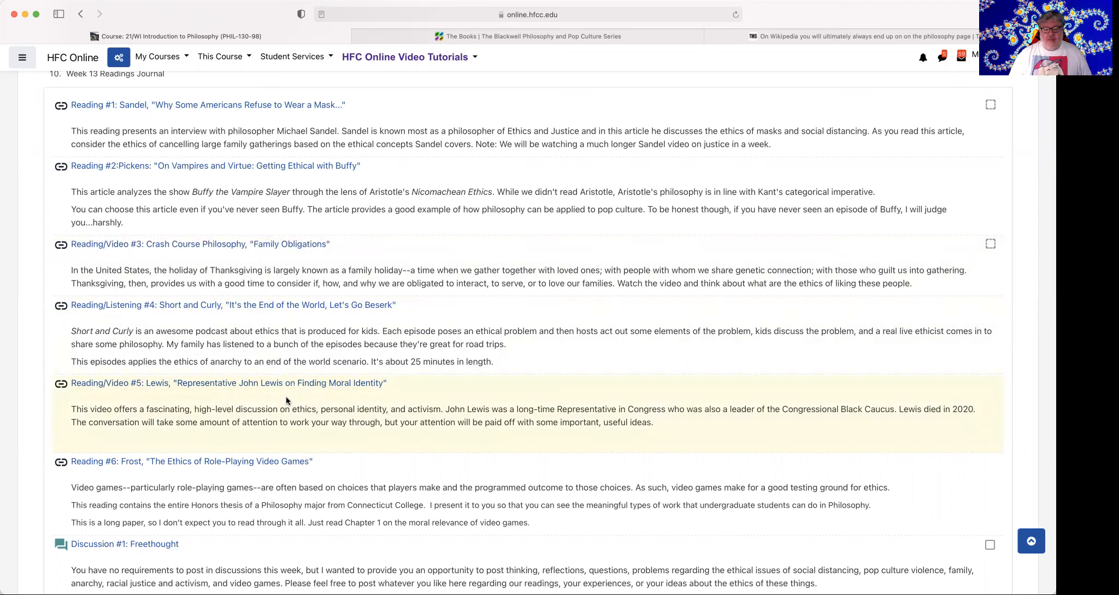
Step: Locate and open the Project #2: Make Philosophy assignment from the course page
scroll(down, 3)
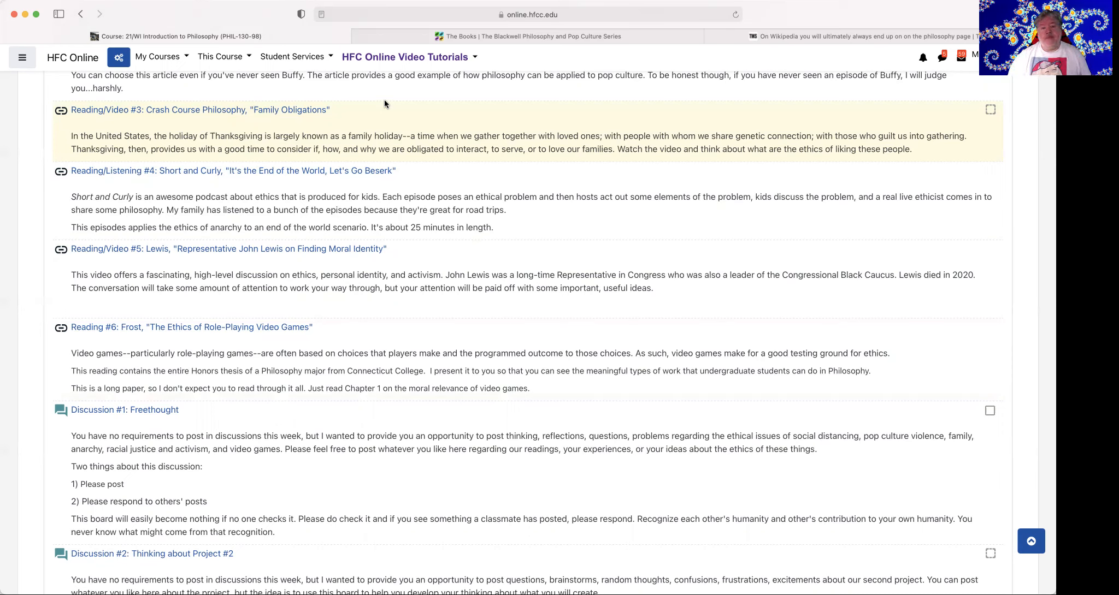
mouse_move(751, 164)
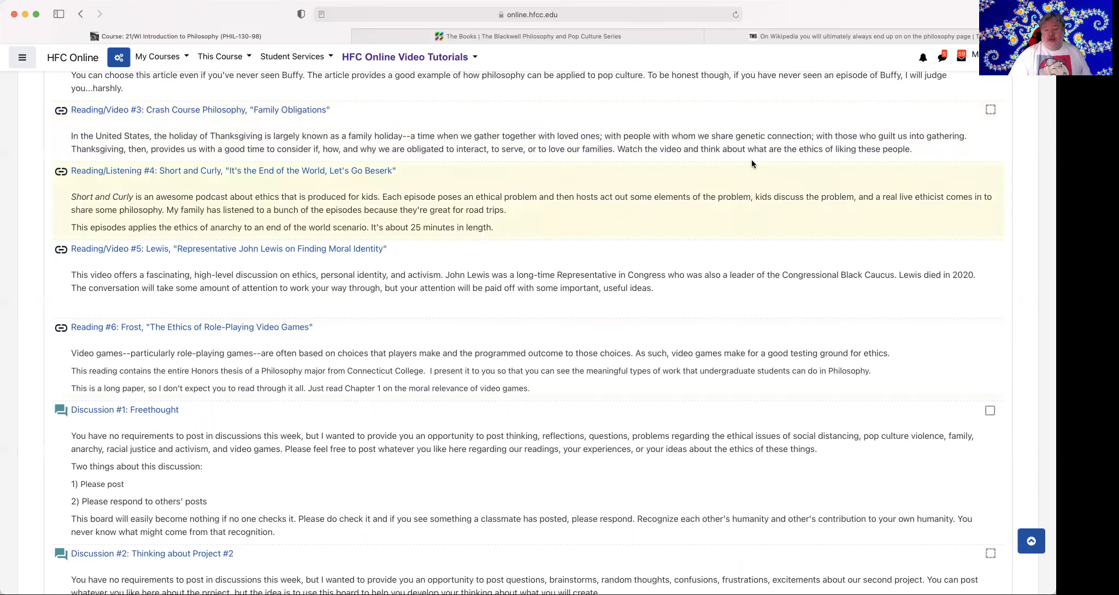
scroll(up, 3)
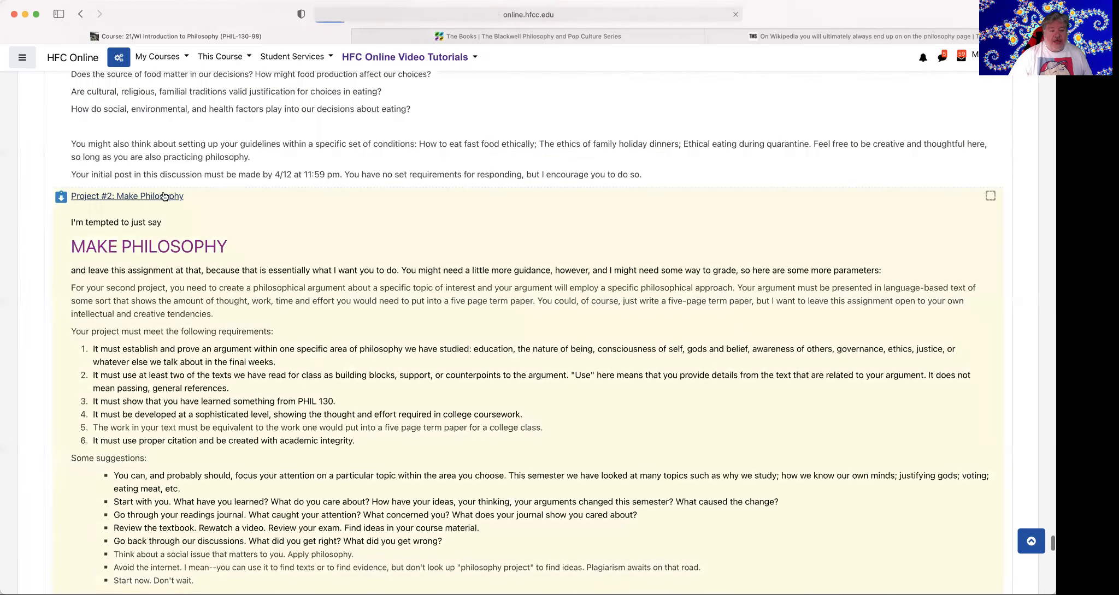
click(127, 196)
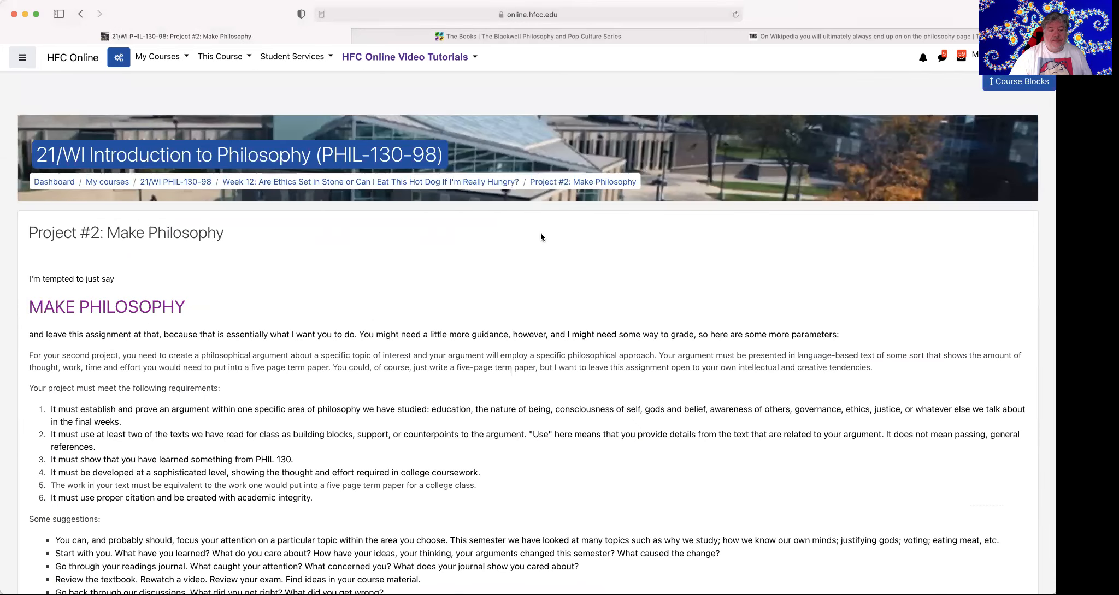
scroll(down, 3)
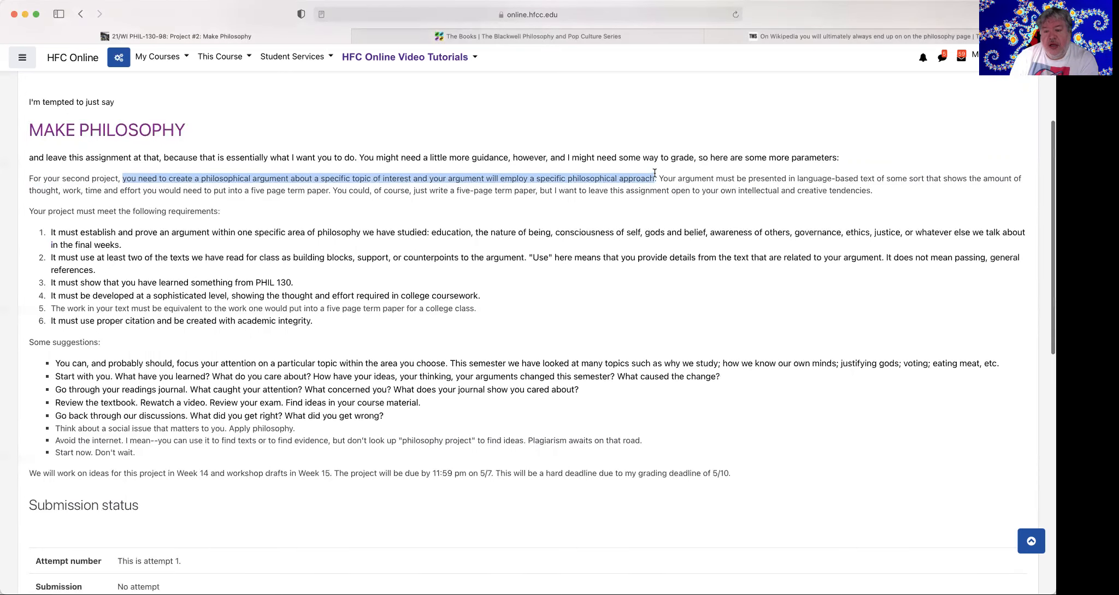
scroll(down, 3)
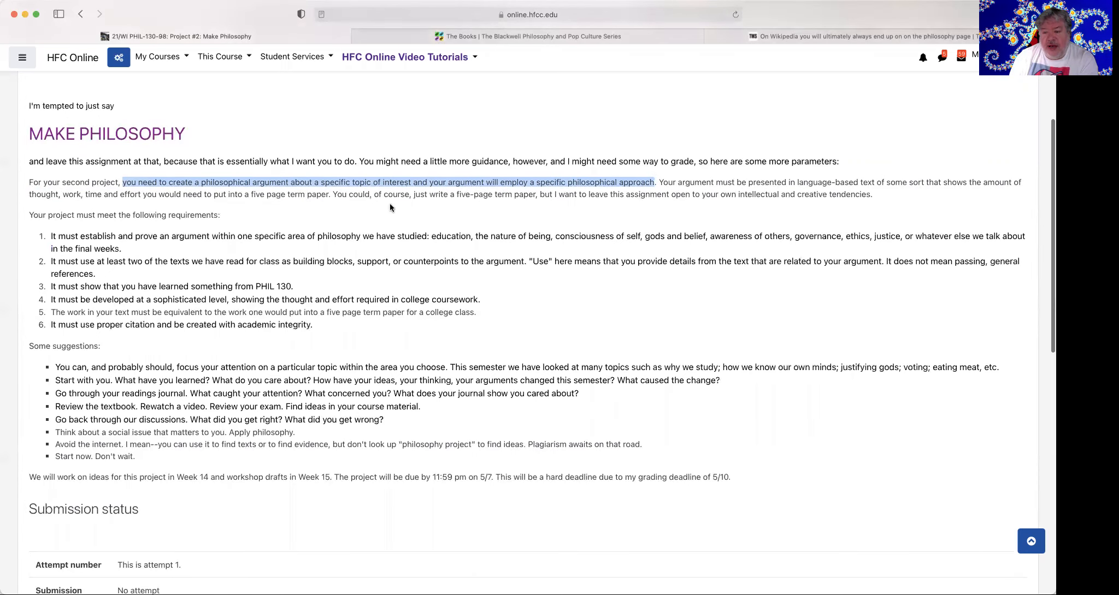
mouse_move(834, 186)
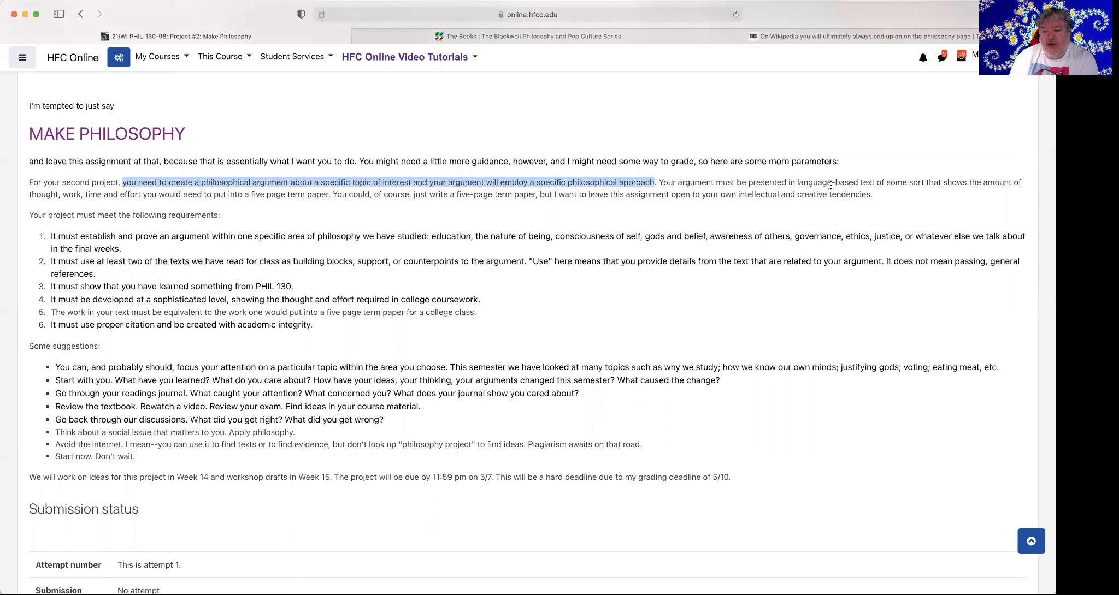
mouse_move(689, 203)
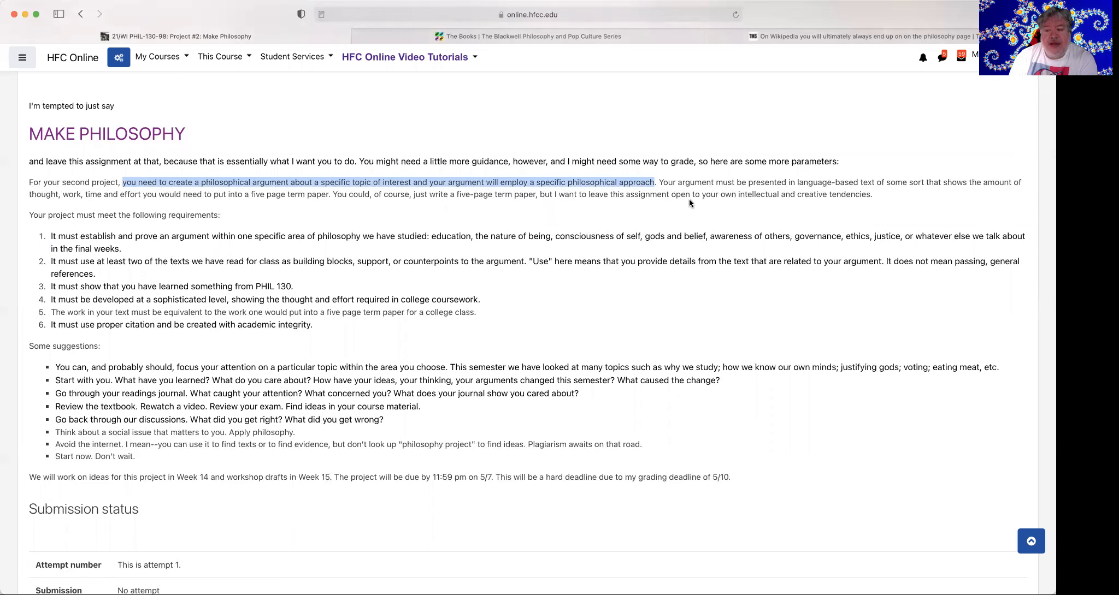
mouse_move(314, 218)
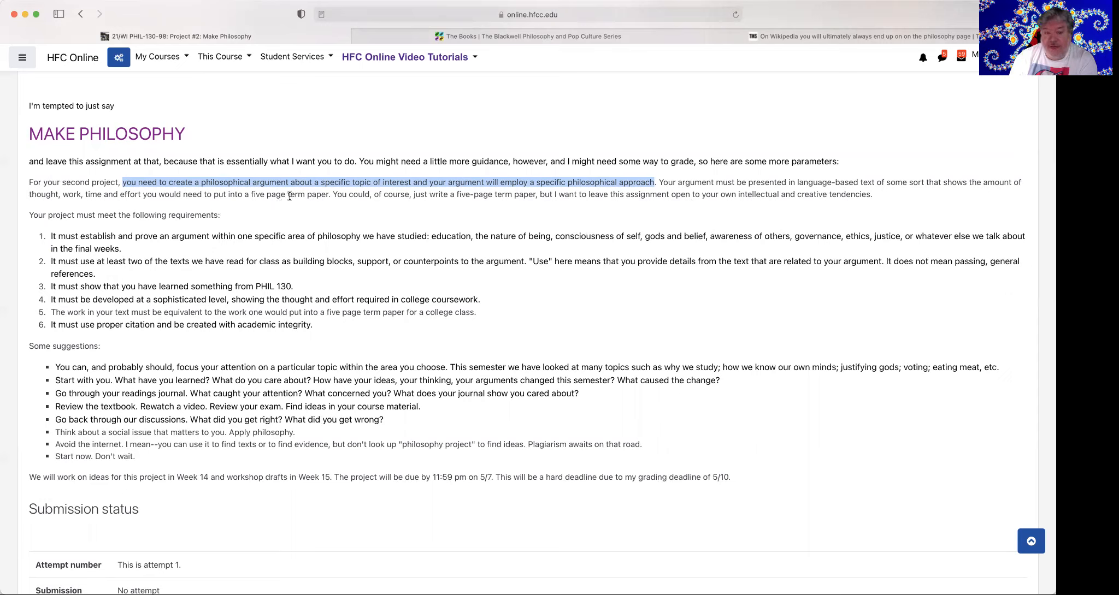
mouse_move(280, 202)
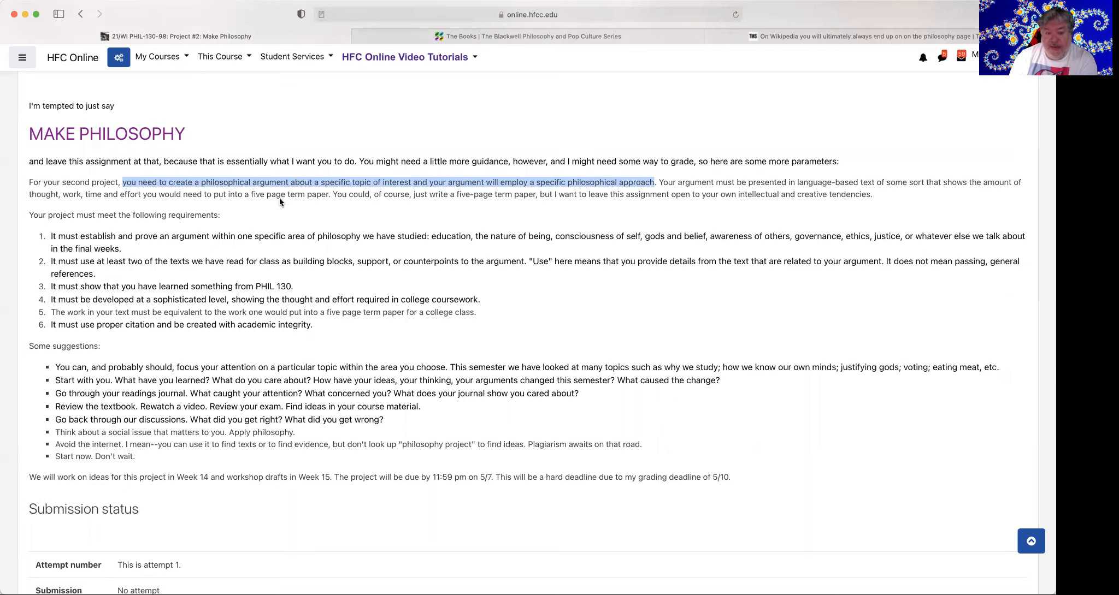
mouse_move(451, 194)
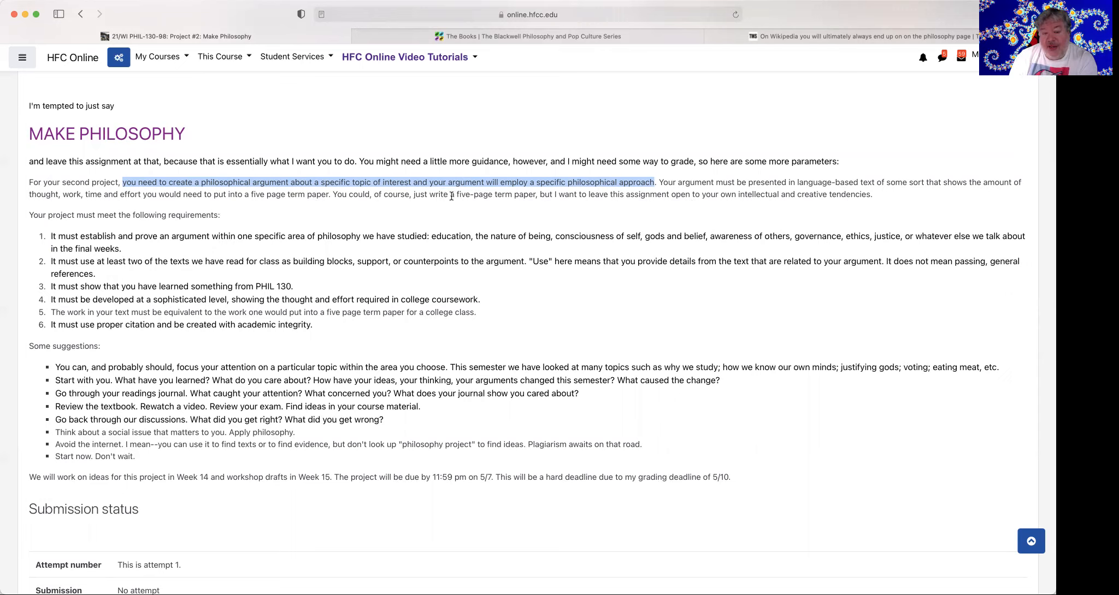
mouse_move(396, 233)
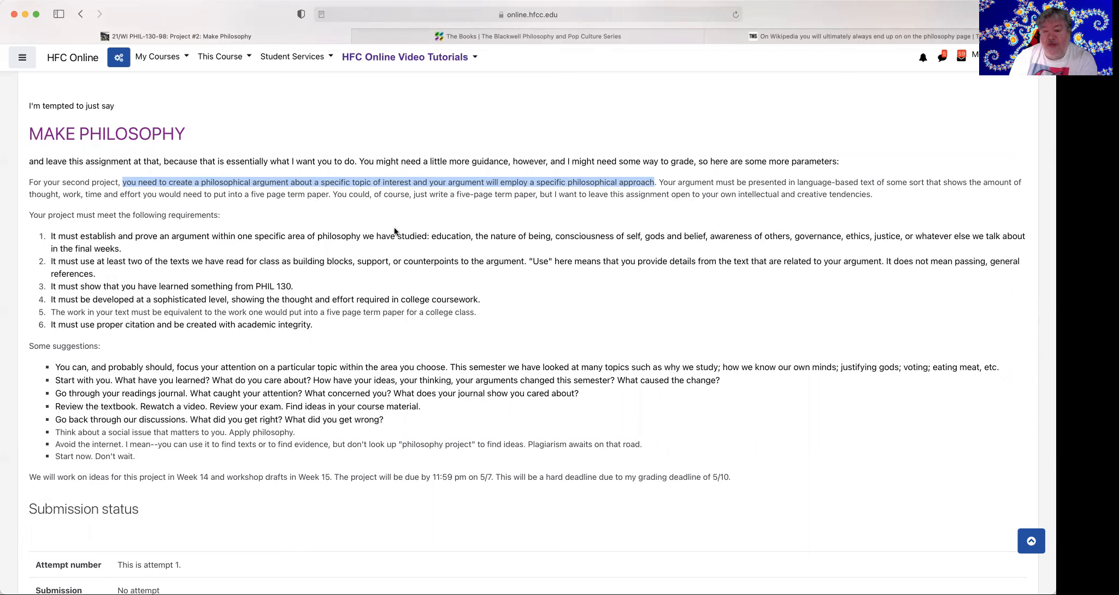
mouse_move(317, 227)
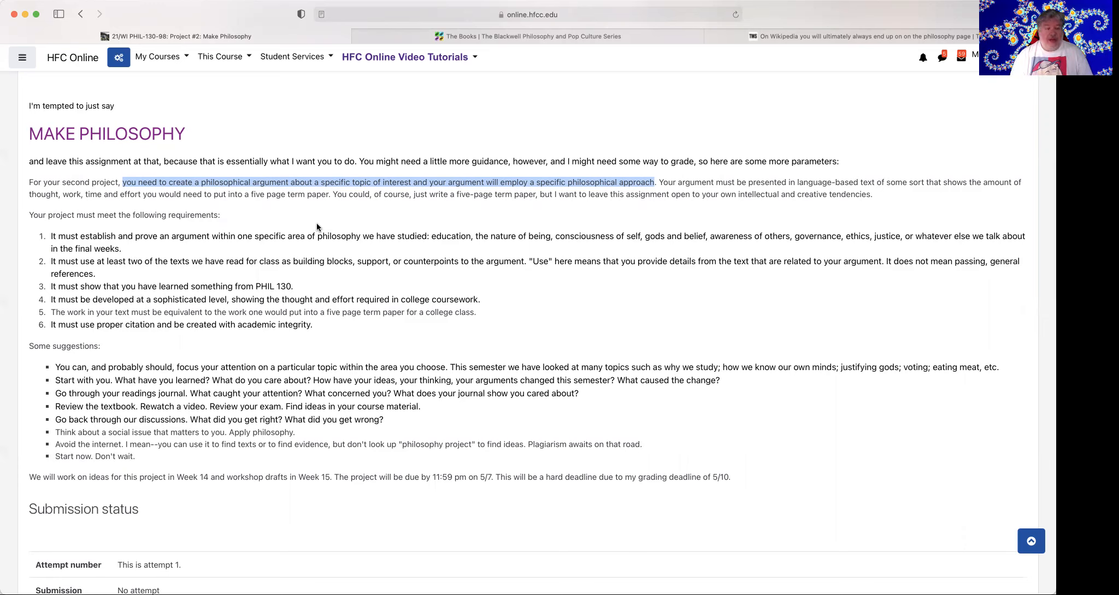
mouse_move(614, 215)
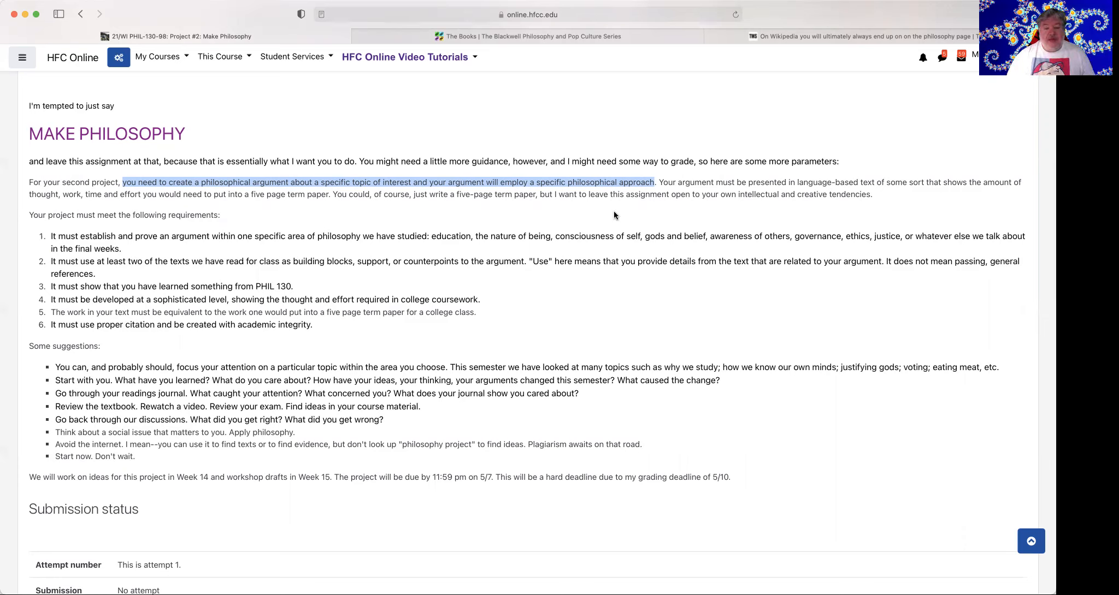
mouse_move(71, 243)
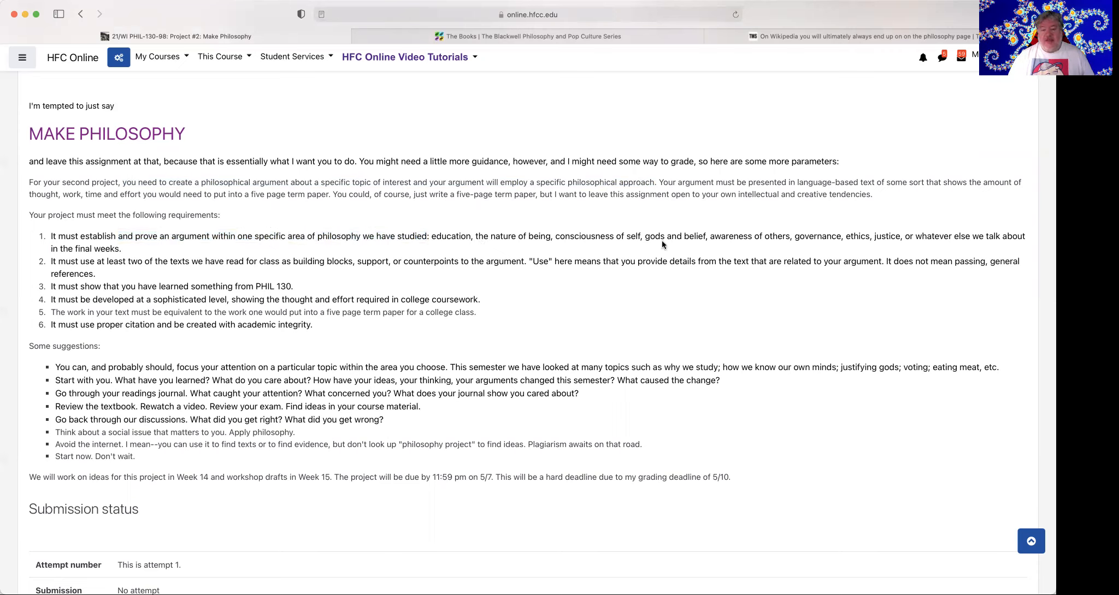
mouse_move(803, 247)
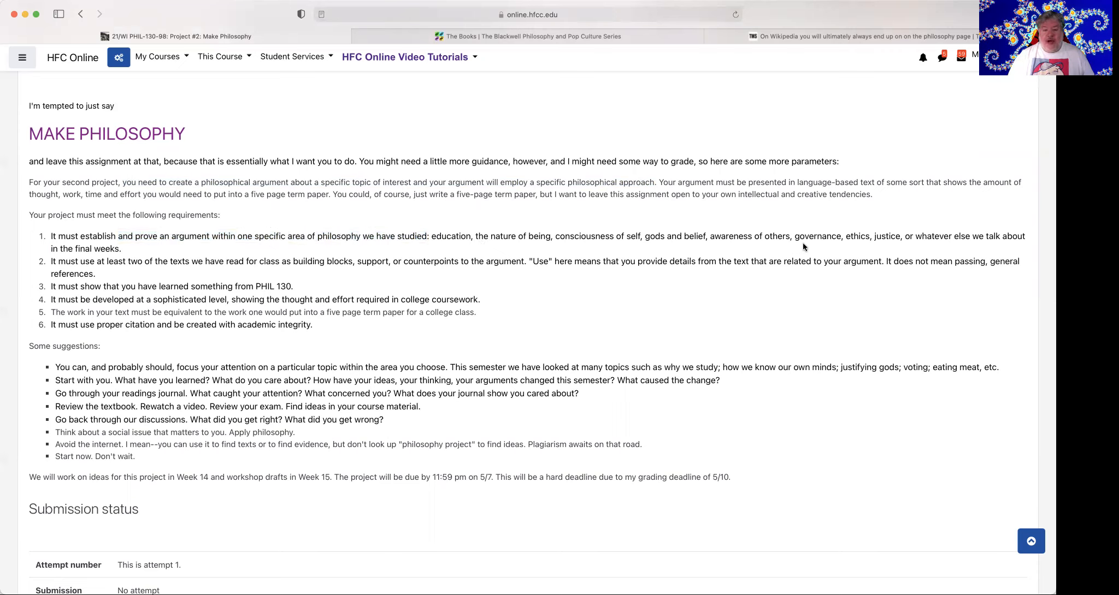
mouse_move(881, 244)
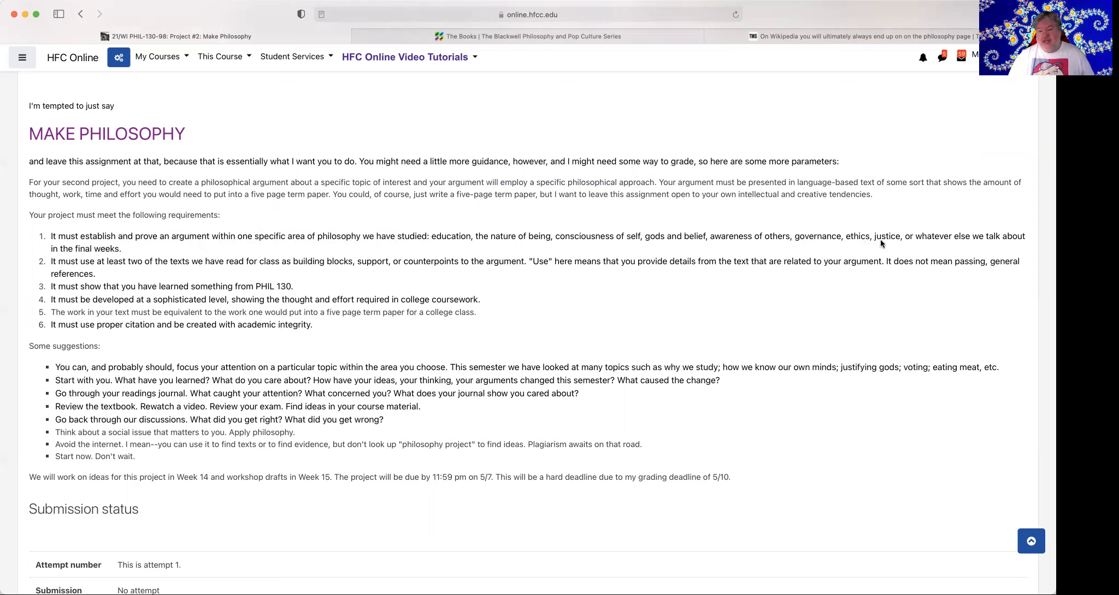
mouse_move(157, 283)
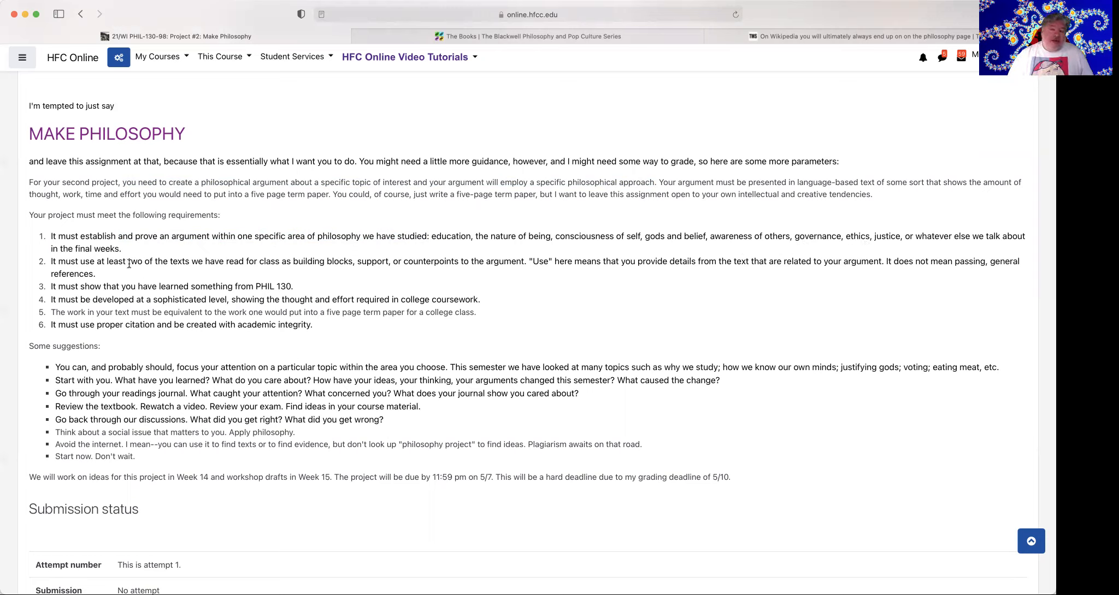
mouse_move(297, 257)
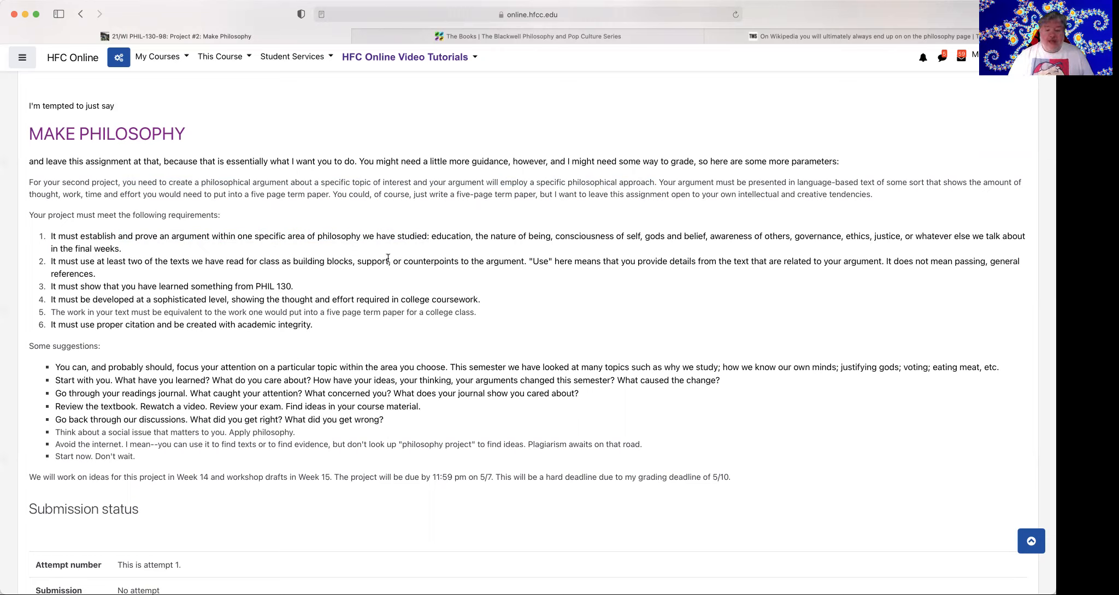
mouse_move(507, 271)
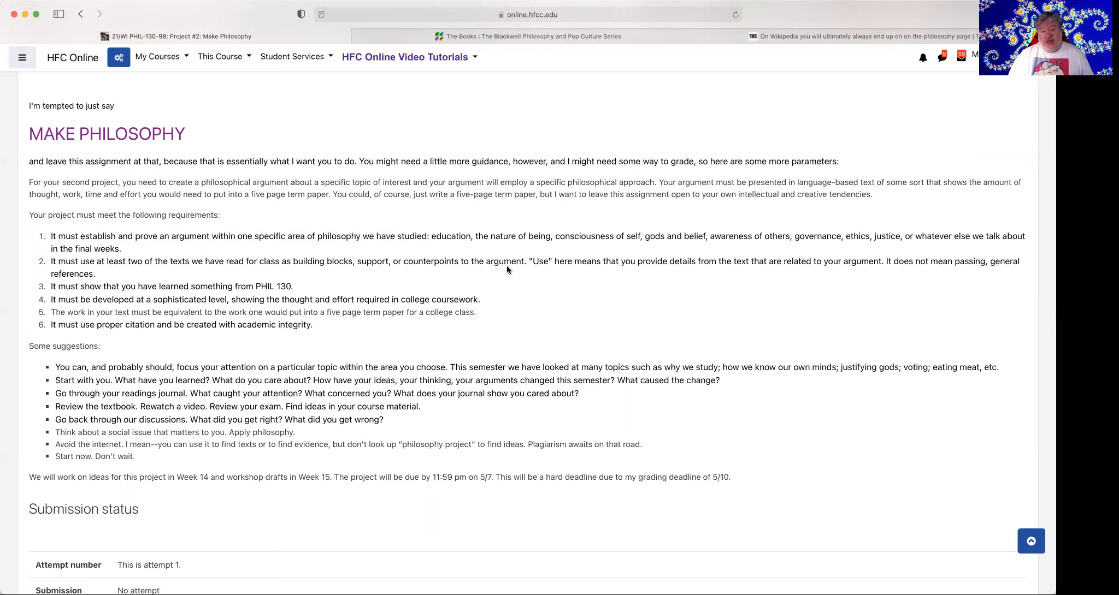
mouse_move(634, 284)
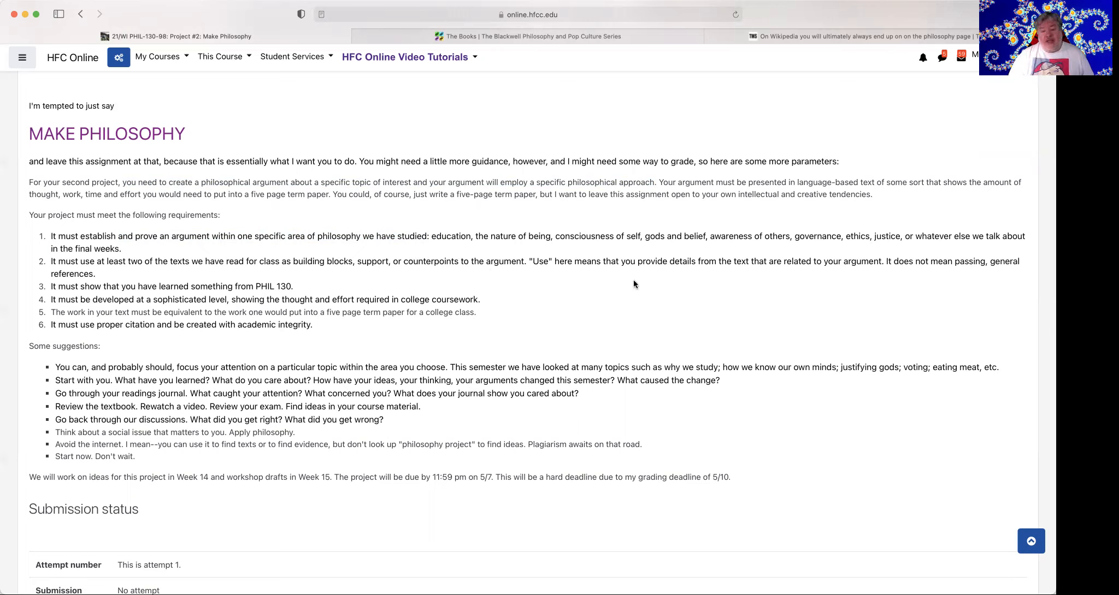
mouse_move(898, 282)
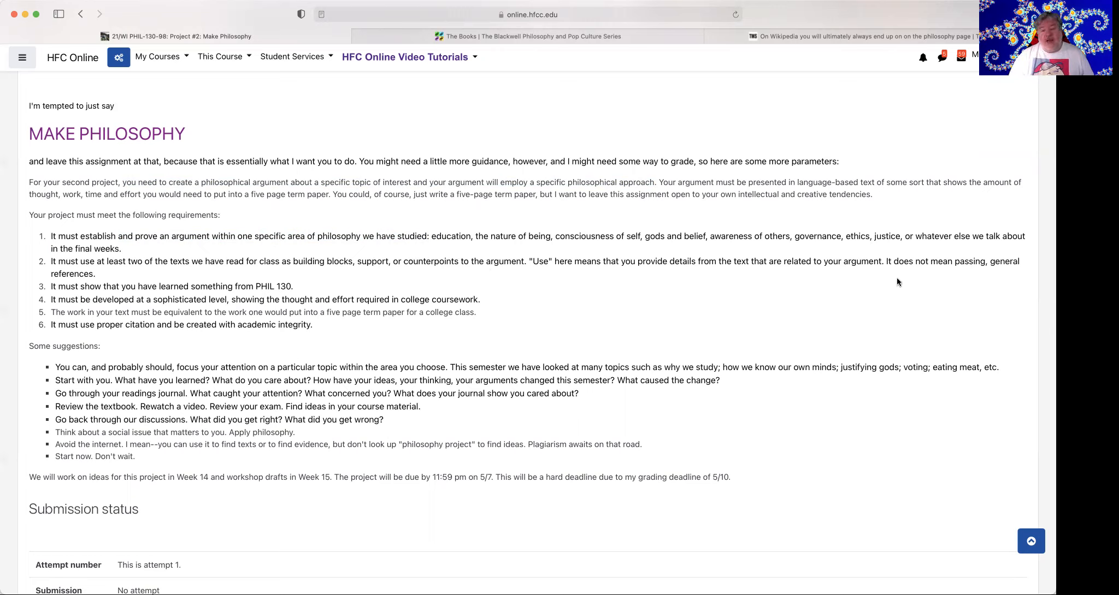
mouse_move(967, 274)
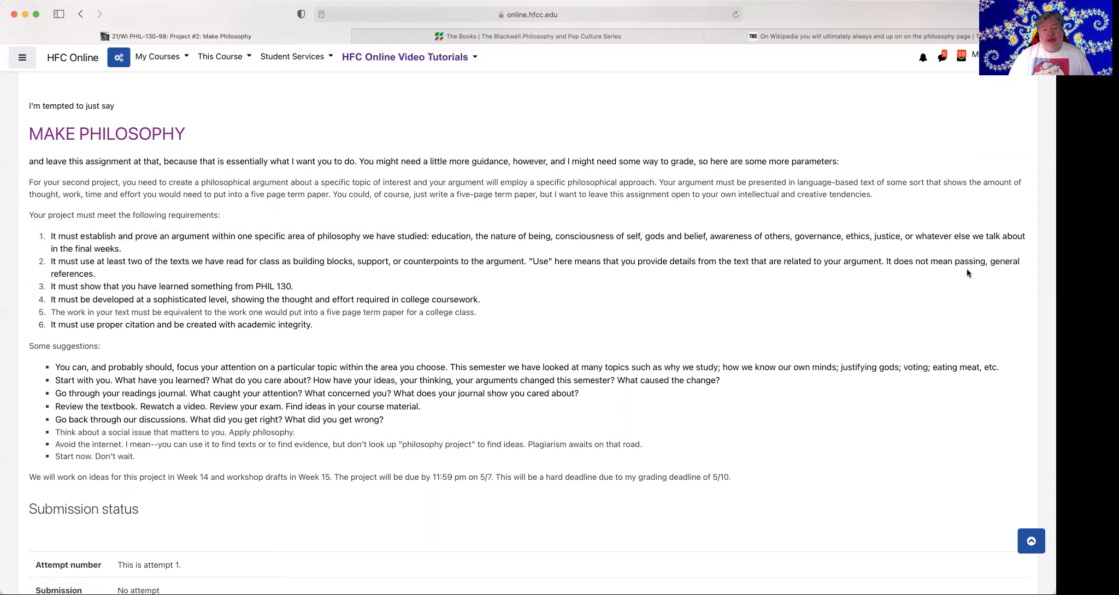
mouse_move(107, 293)
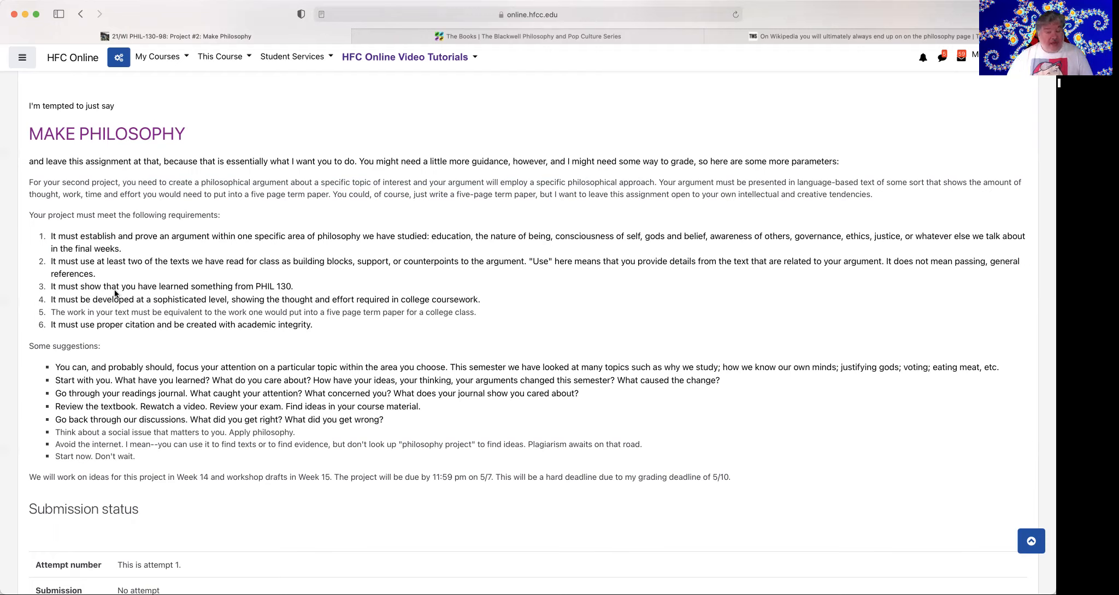
mouse_move(134, 309)
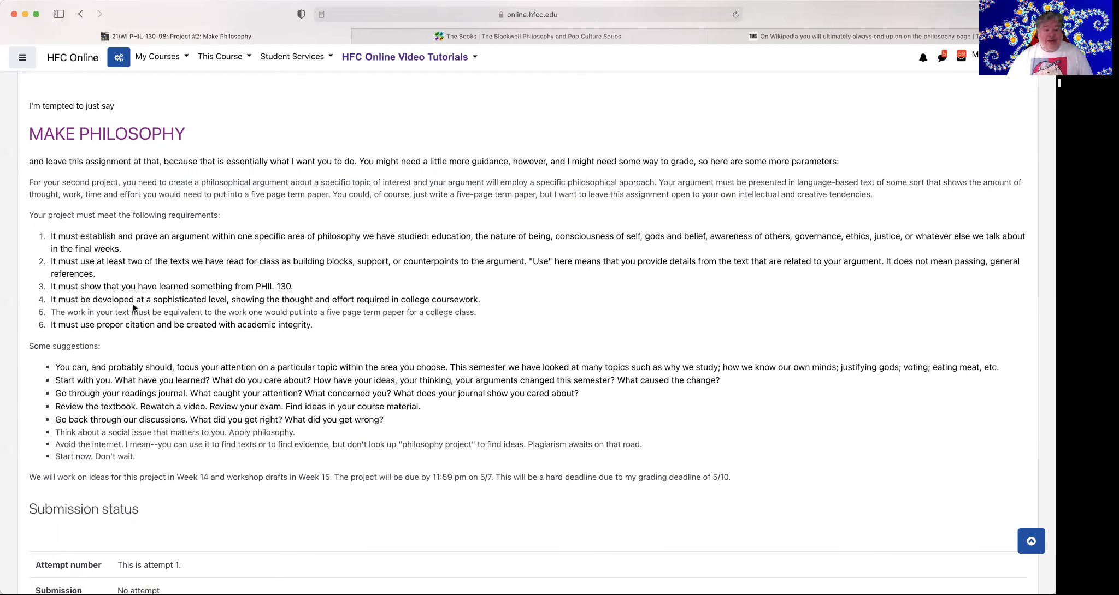
mouse_move(267, 309)
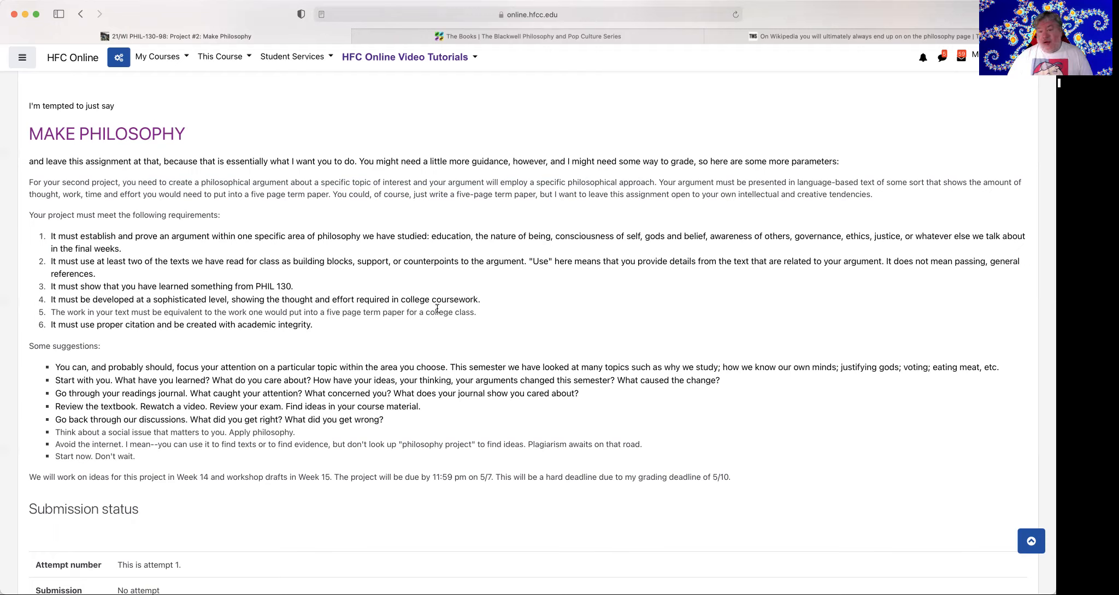
mouse_move(134, 321)
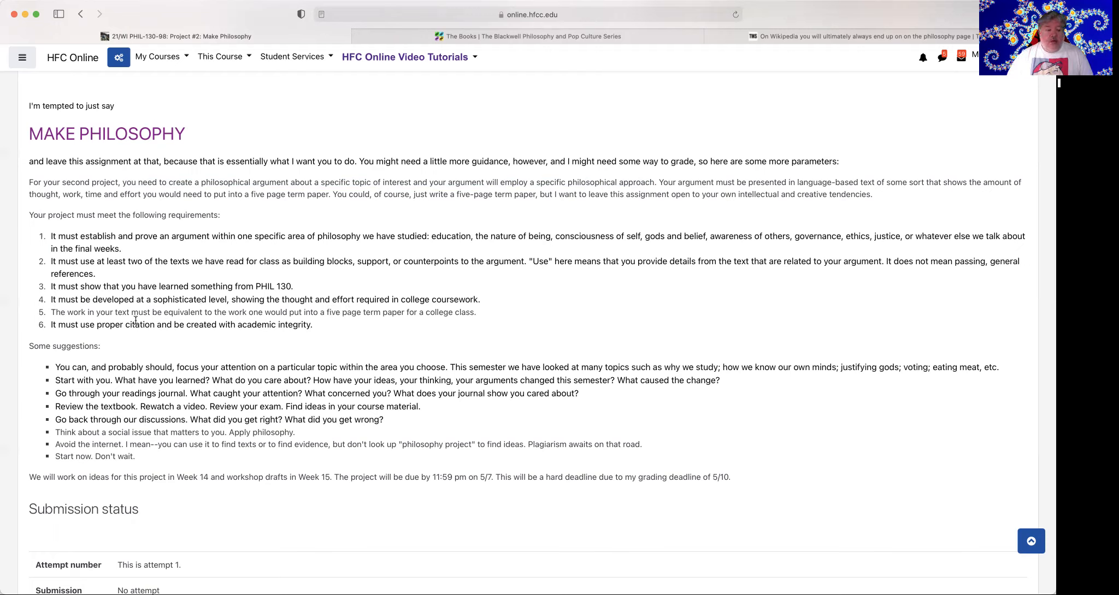
mouse_move(244, 321)
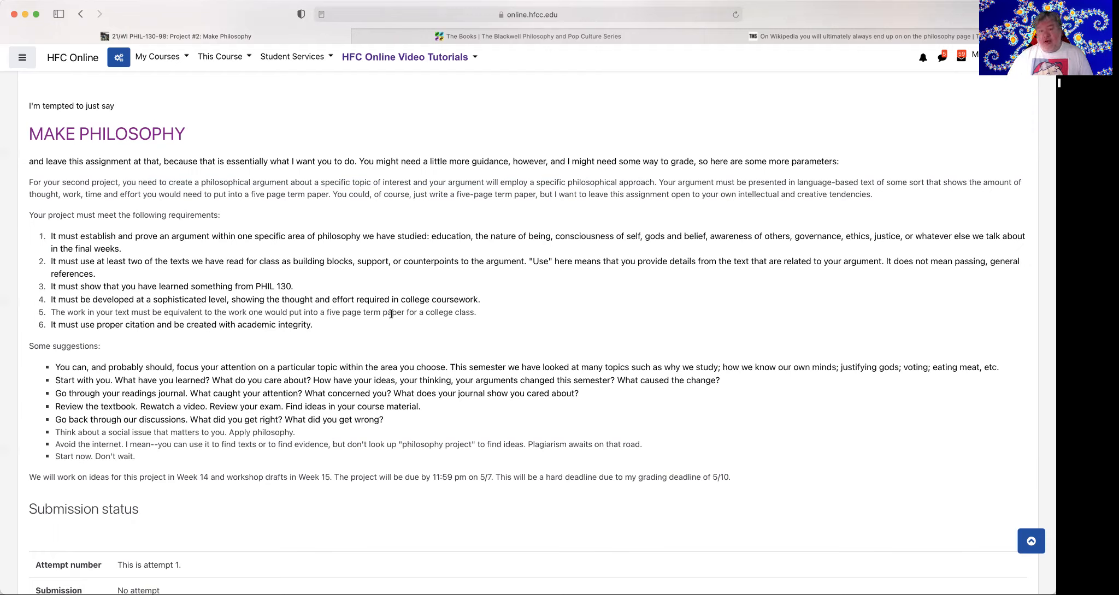
mouse_move(177, 335)
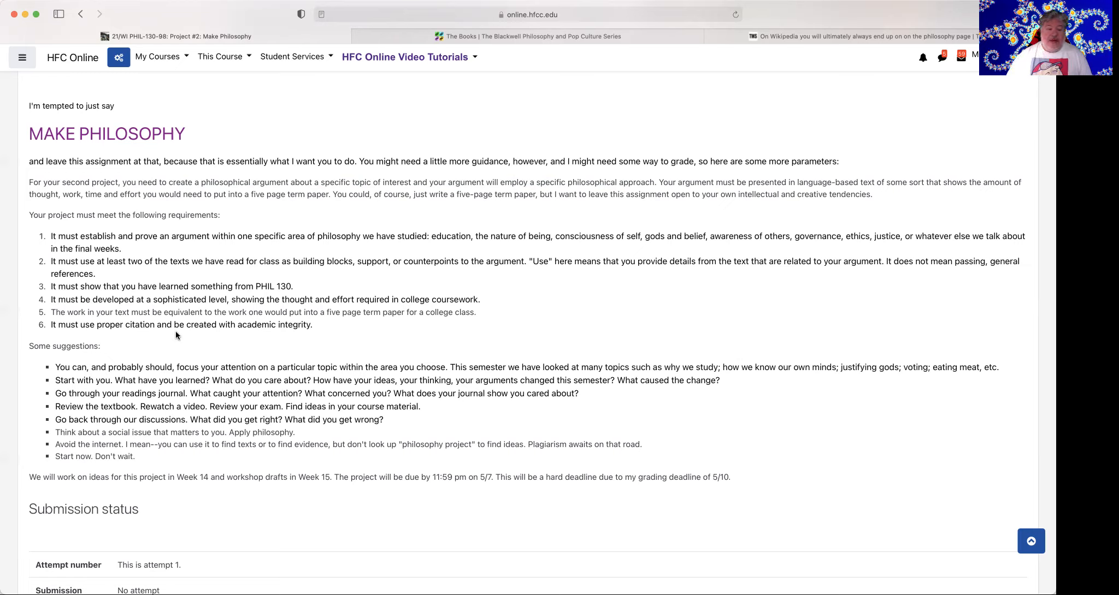
mouse_move(363, 310)
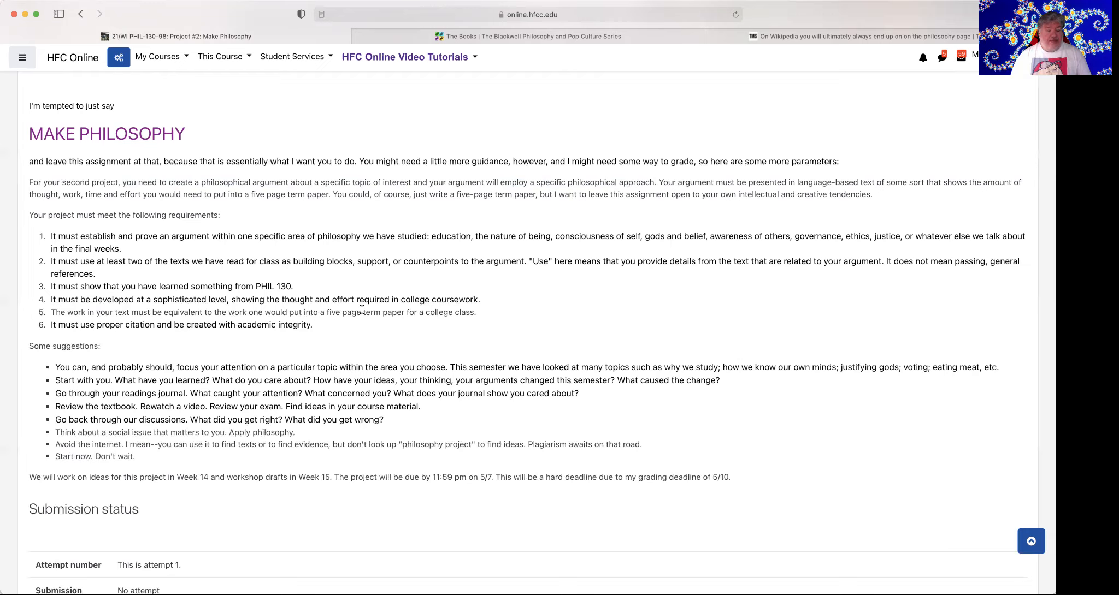
mouse_move(27, 359)
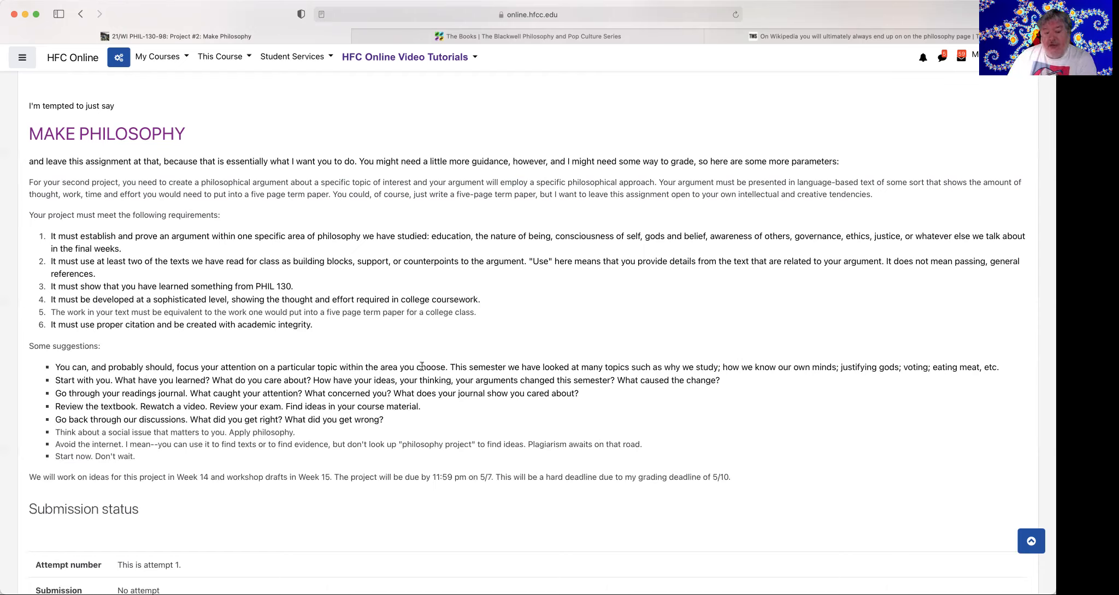
mouse_move(460, 370)
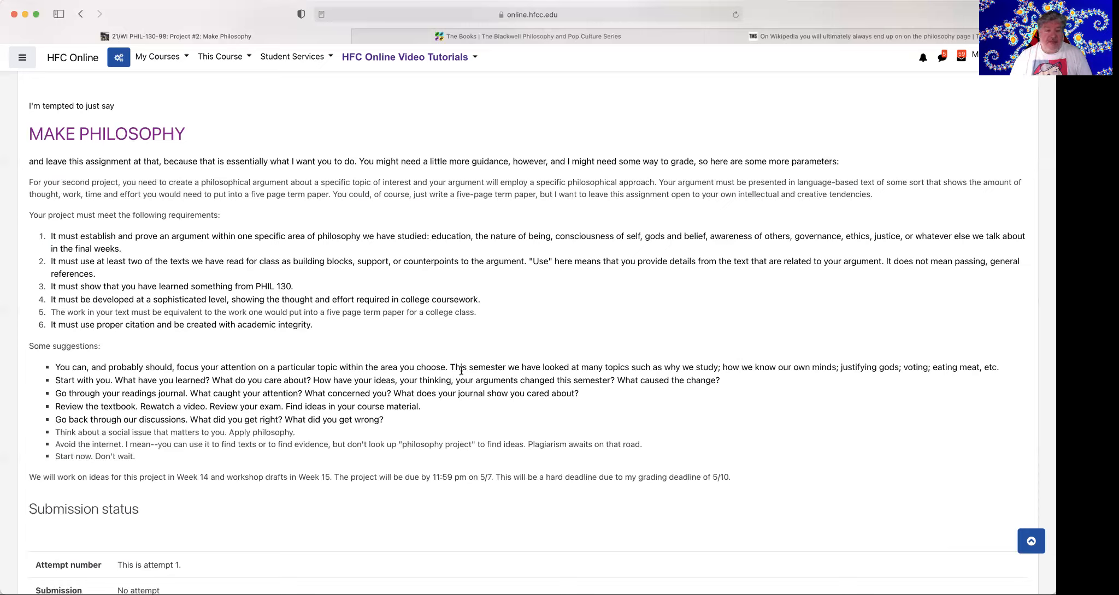
mouse_move(755, 230)
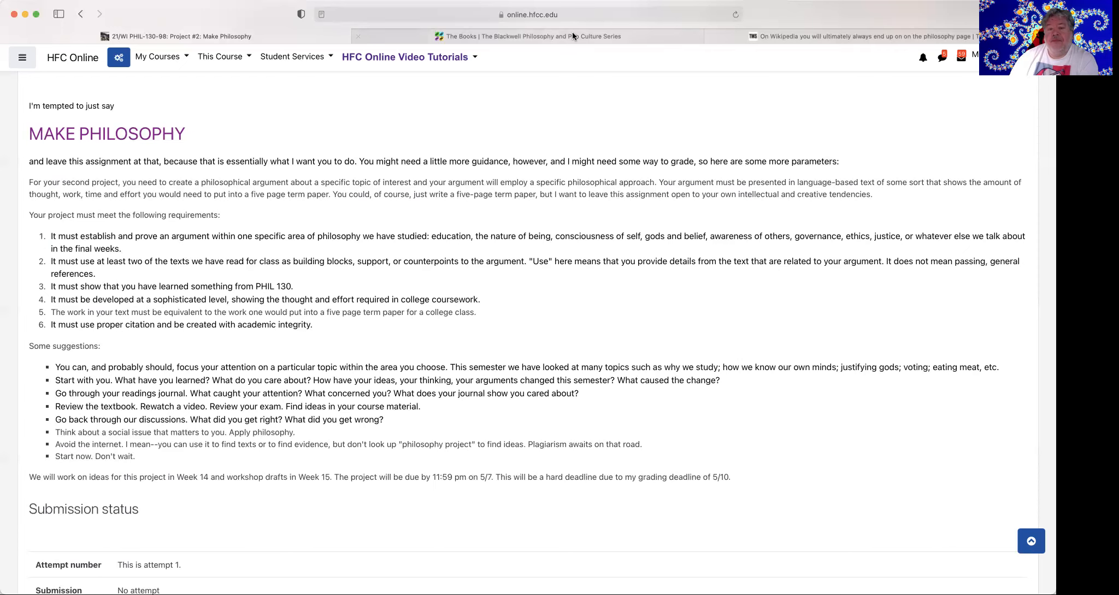
Step: Switch to the 'The Books | The Blackwell Philosophy and Pop Culture Series' tab
click(532, 36)
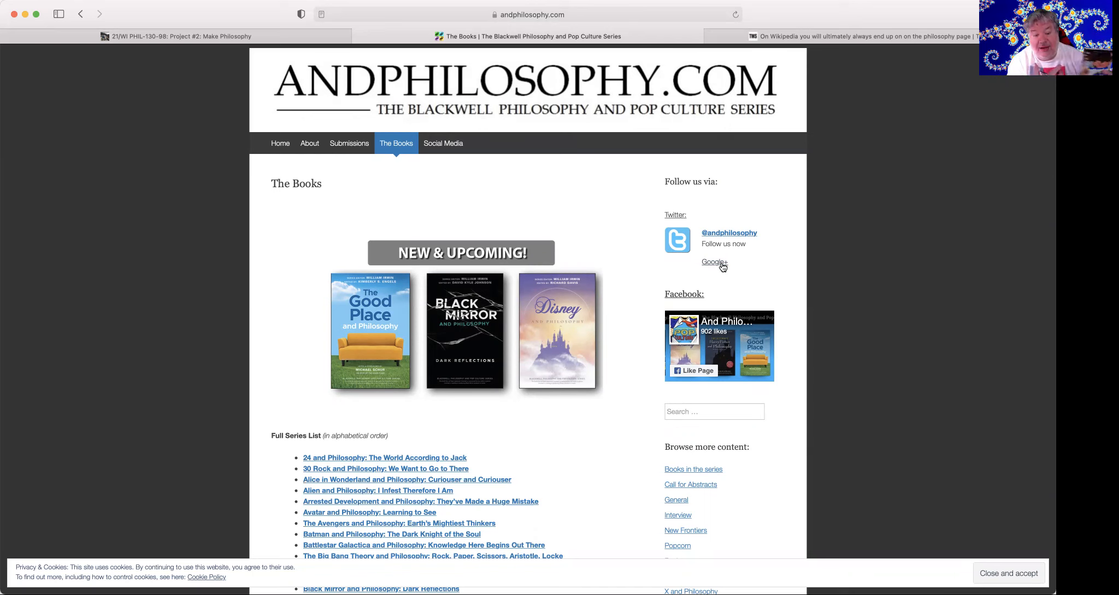
Step: Scroll through the alphabetical series list down to X-Men and Philosophy and the Browse Covers link
scroll(down, 3)
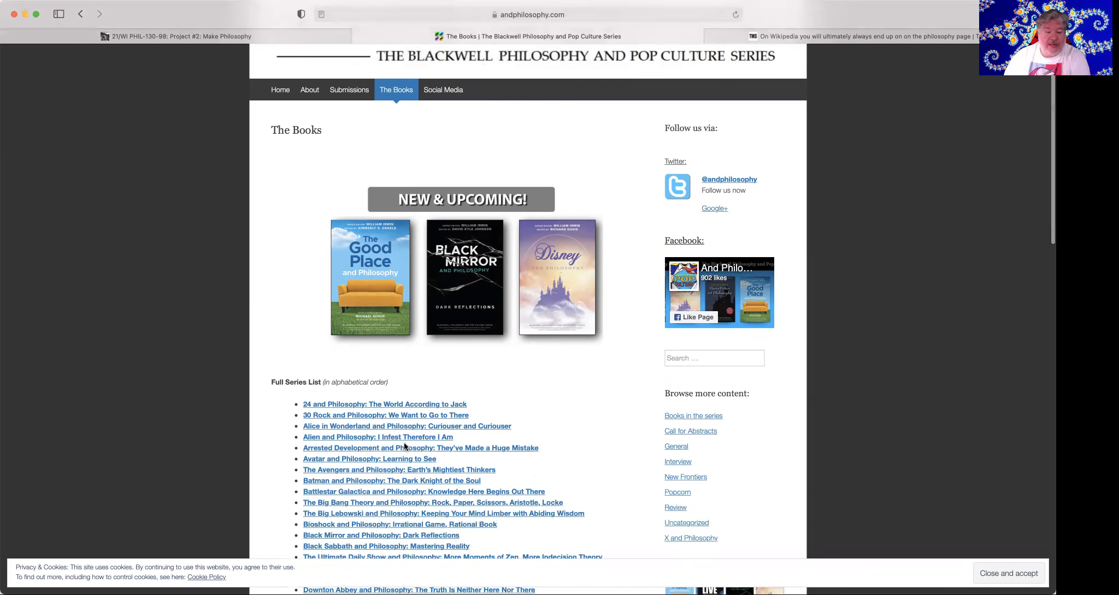
scroll(down, 3)
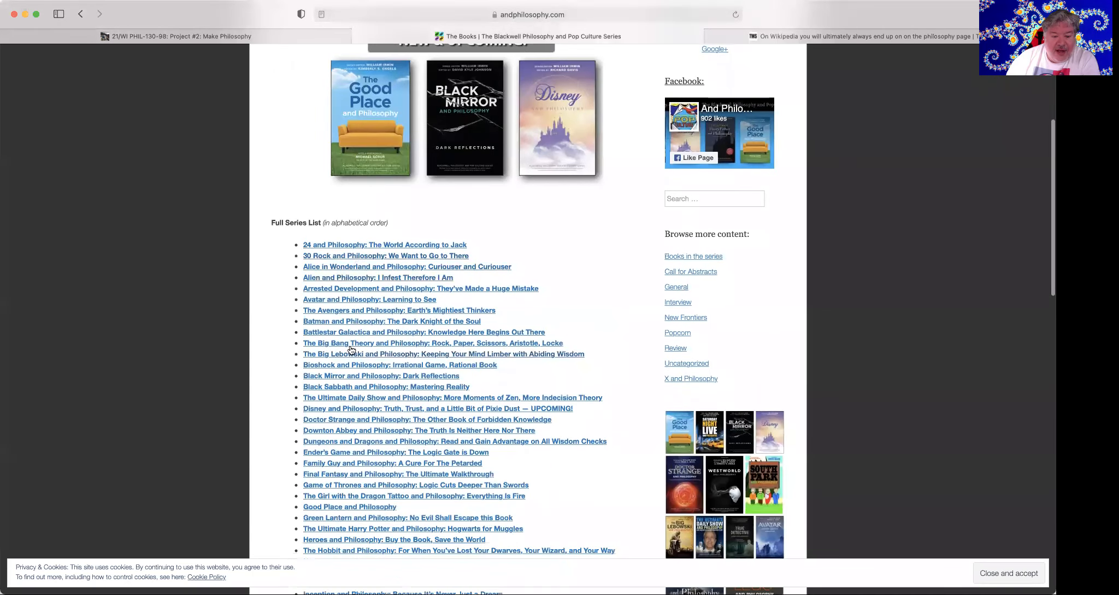
scroll(down, 3)
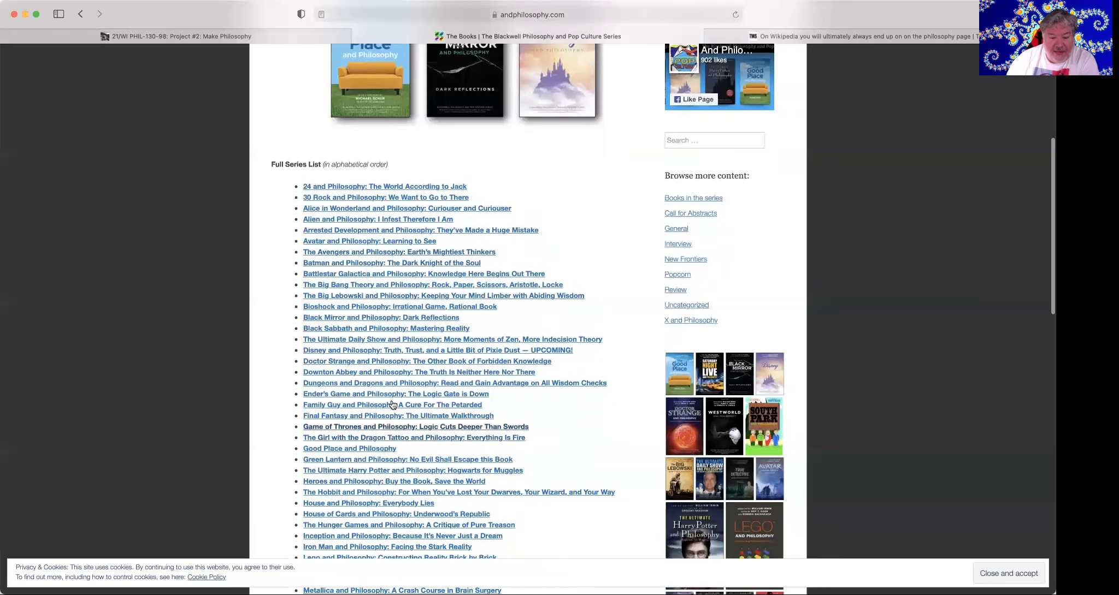
scroll(down, 3)
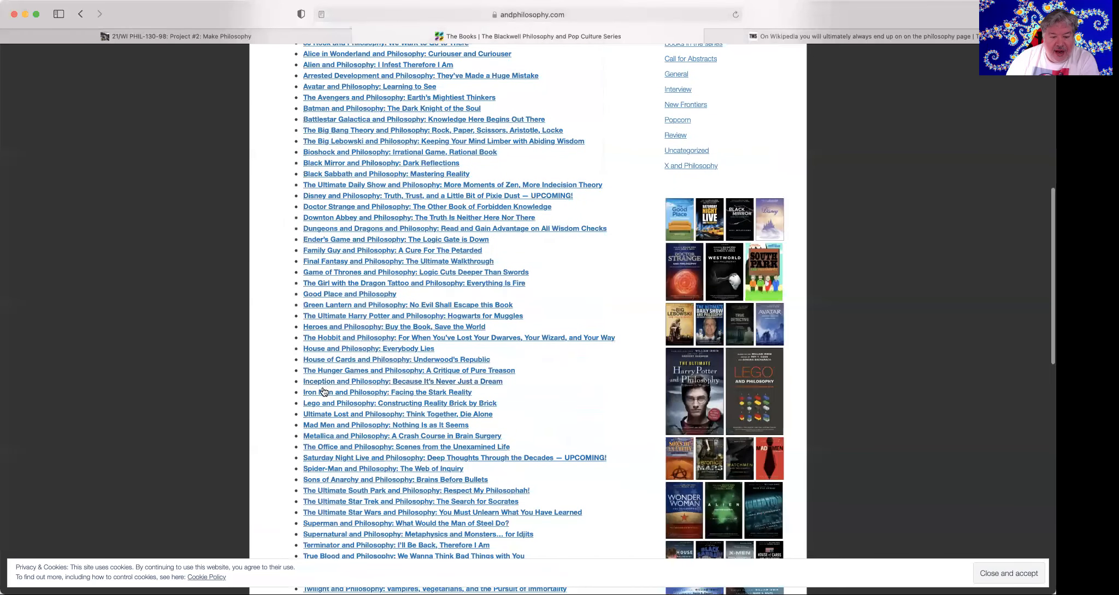
scroll(down, 3)
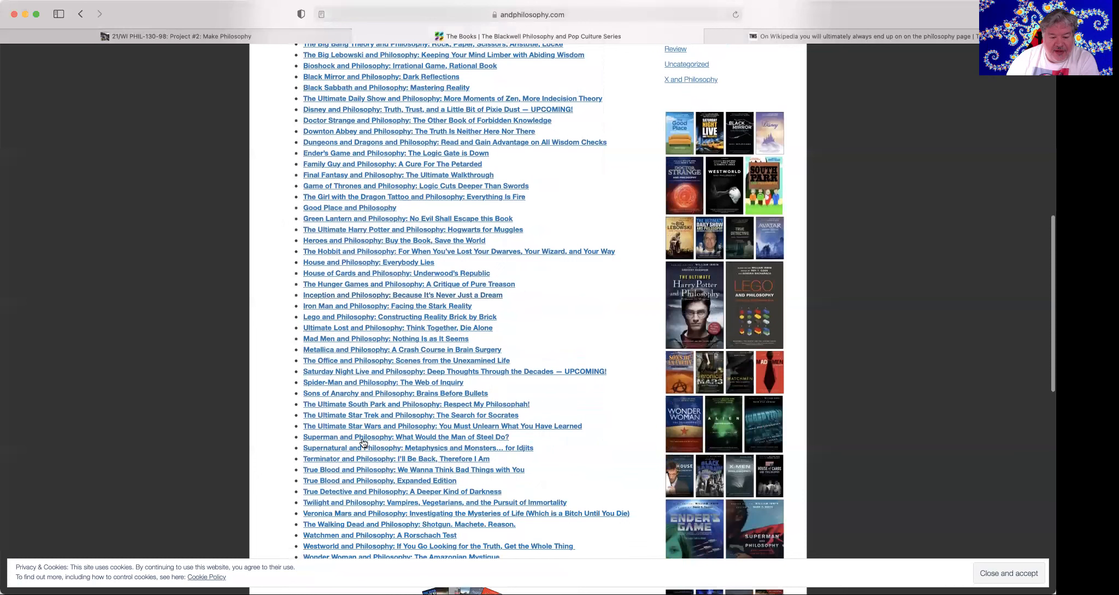
scroll(down, 3)
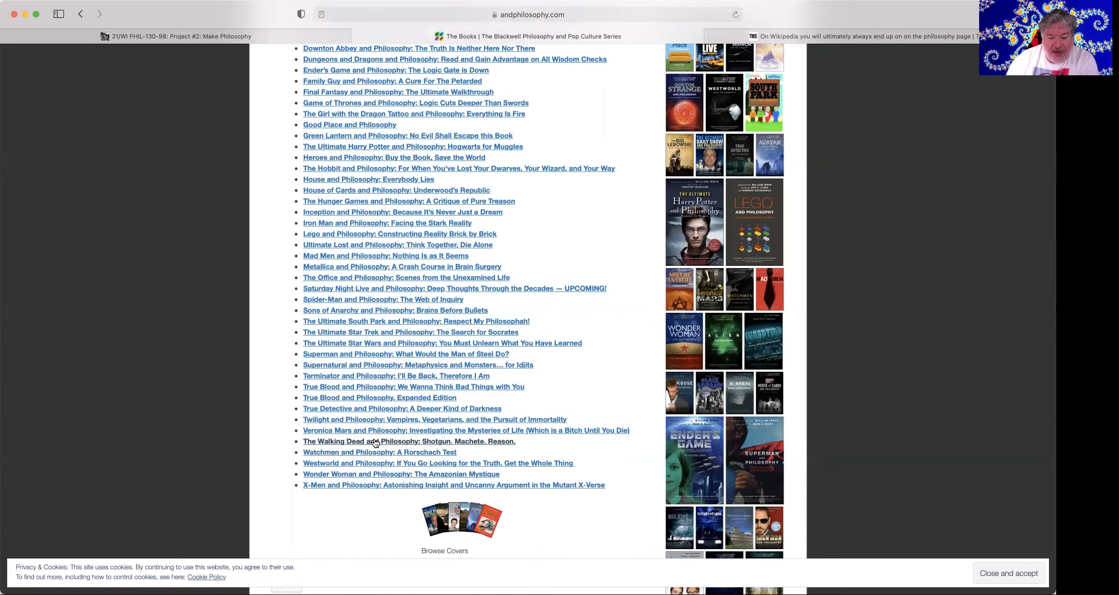
scroll(up, 3)
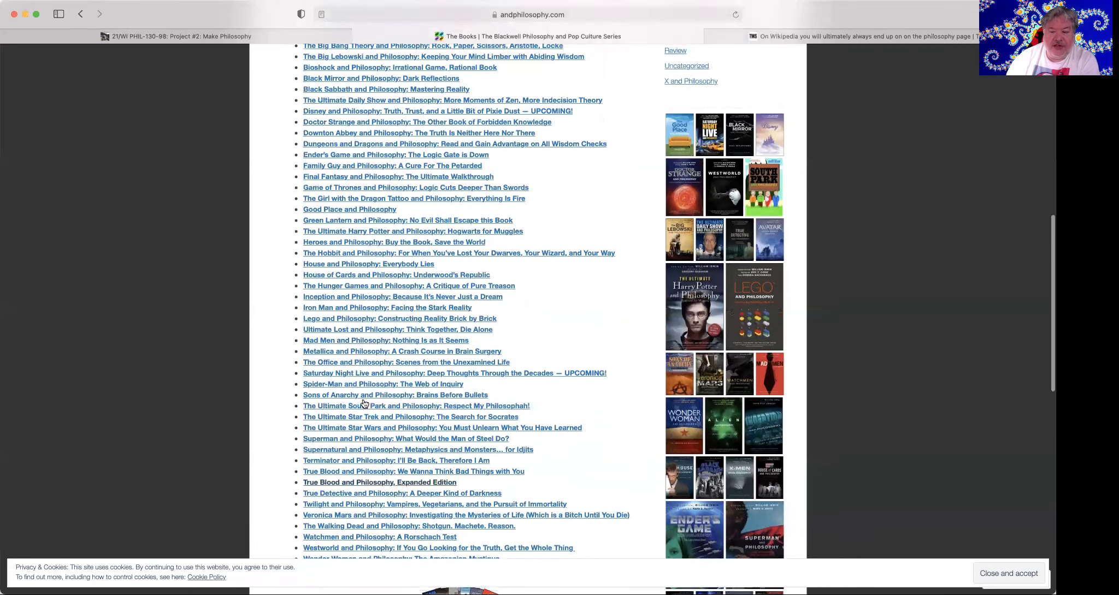
scroll(up, 3)
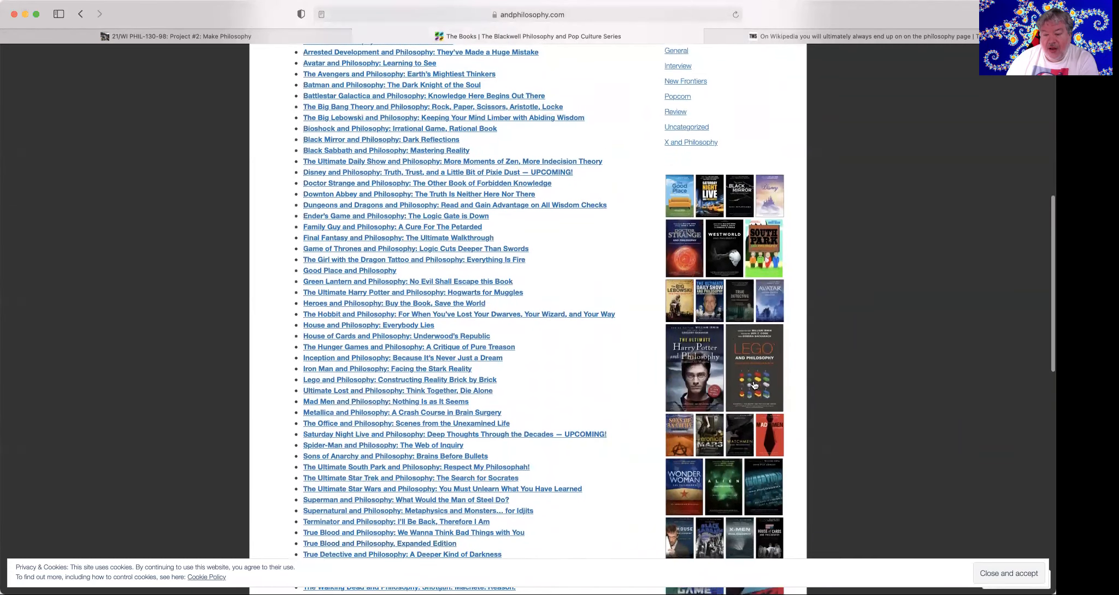
scroll(down, 3)
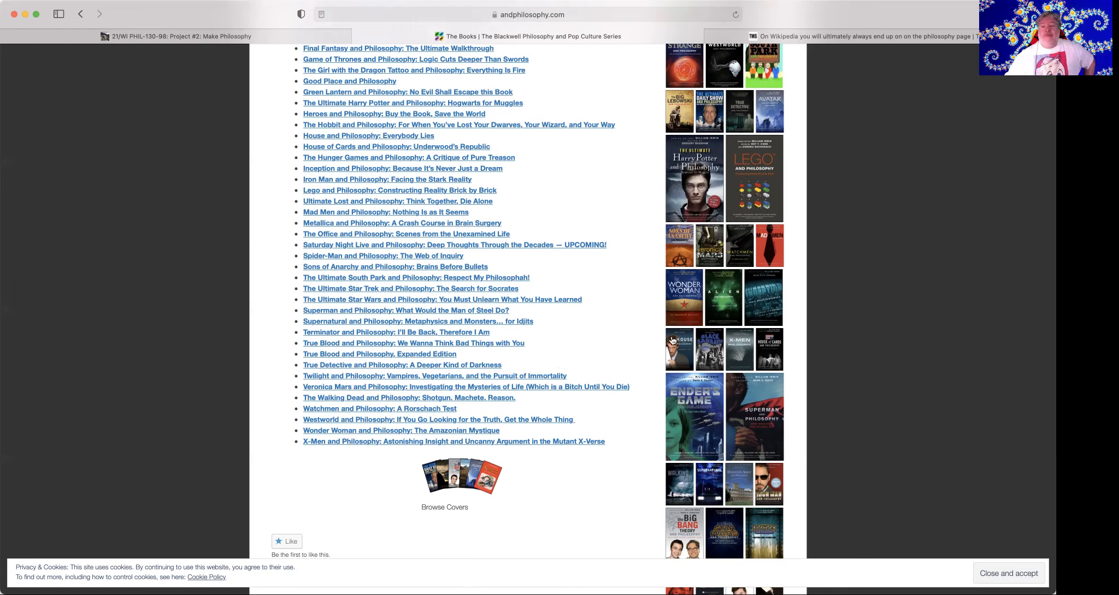
mouse_move(920, 38)
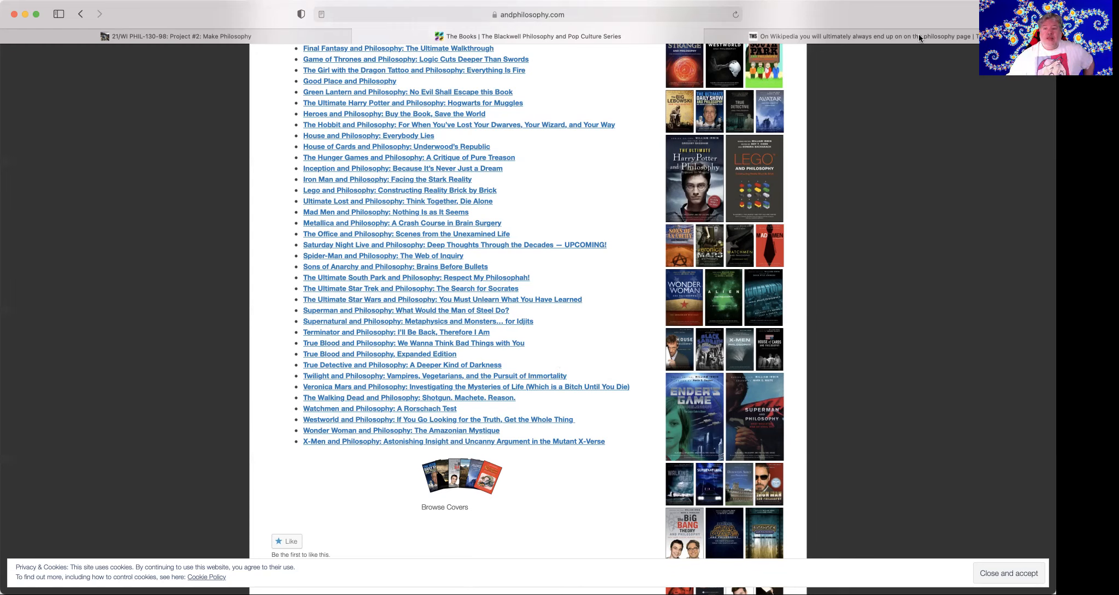